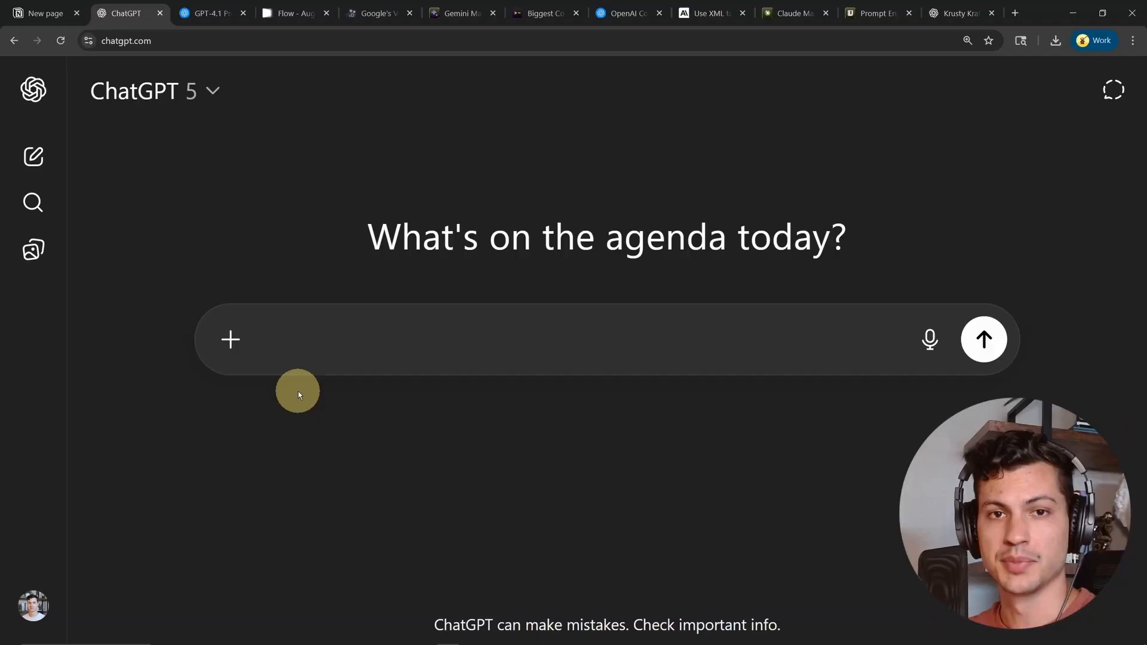
Enter the casual prompt 'yo, summarize this pls' in the ChatGPT message box.
text(yo, summarize this pls)
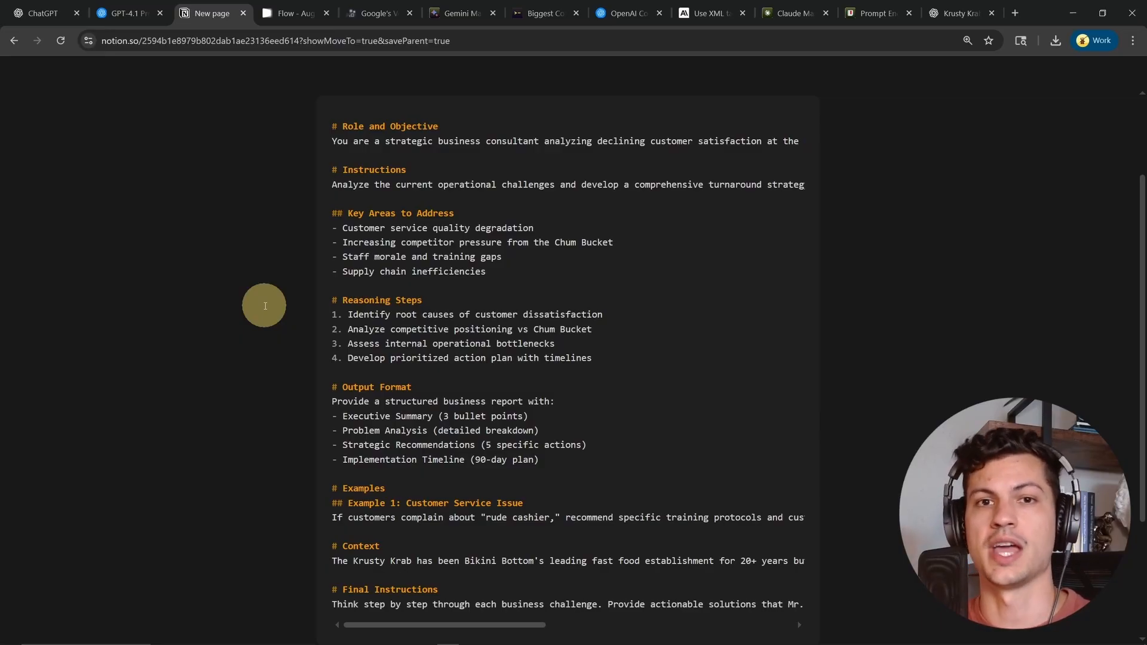
click(128, 13)
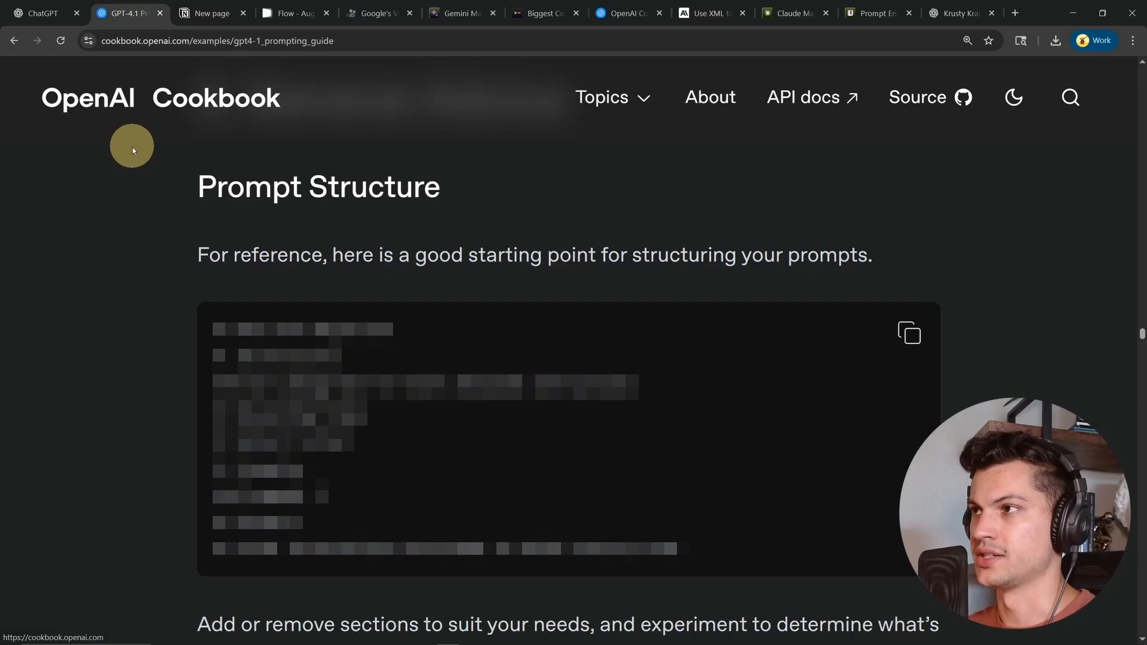
mouse_move(176, 188)
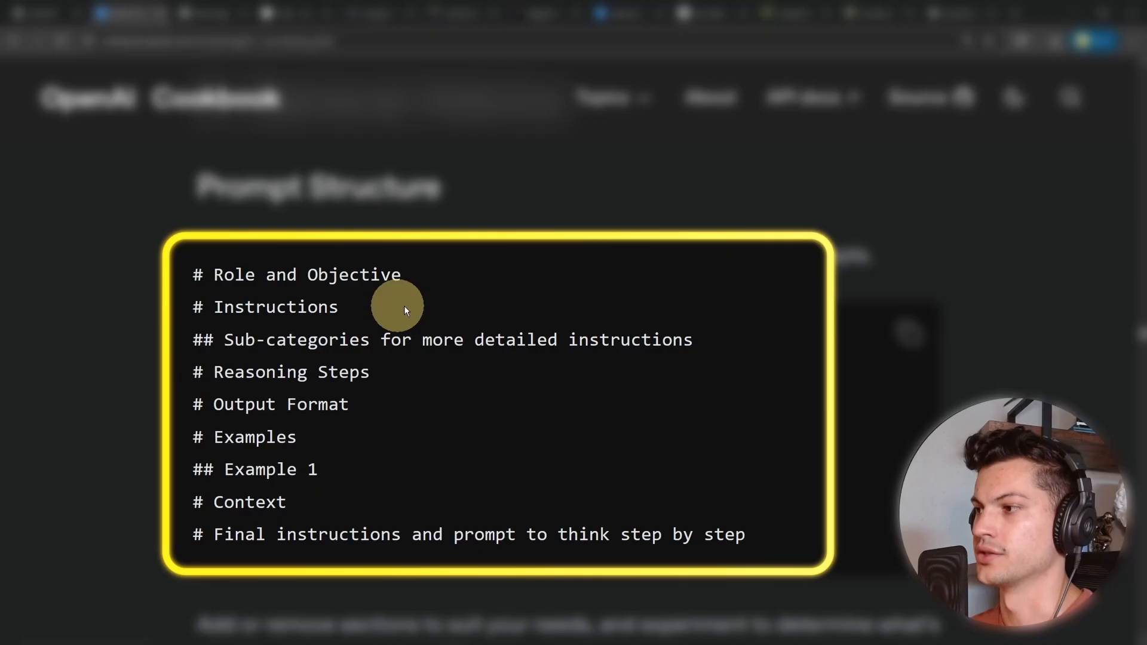
mouse_move(713, 338)
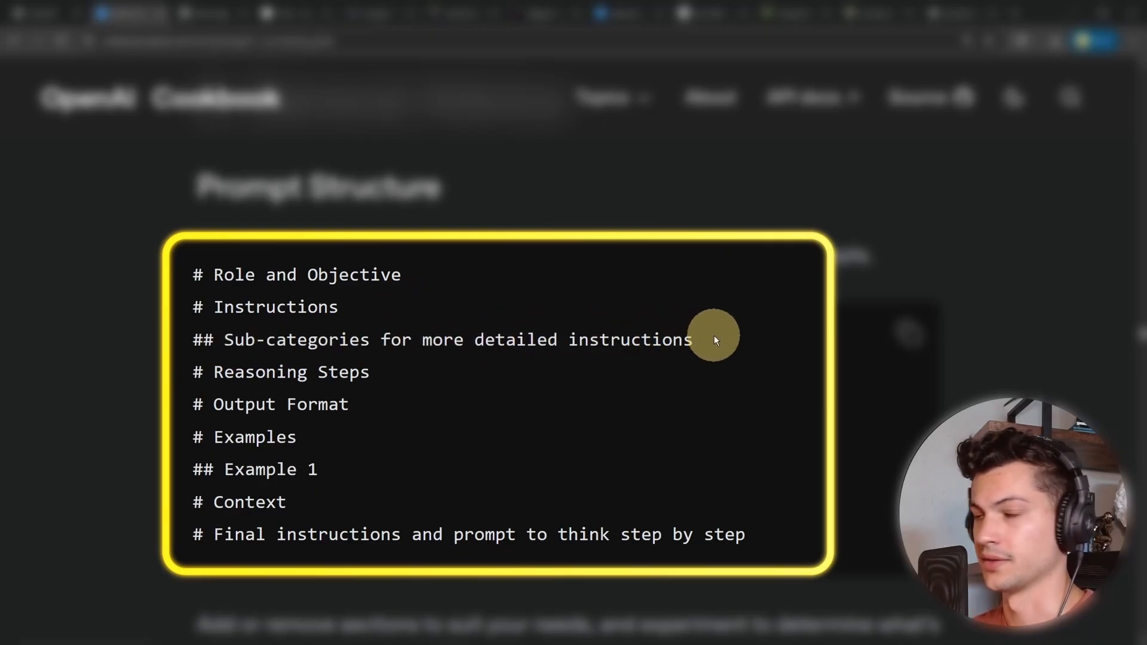
mouse_move(721, 345)
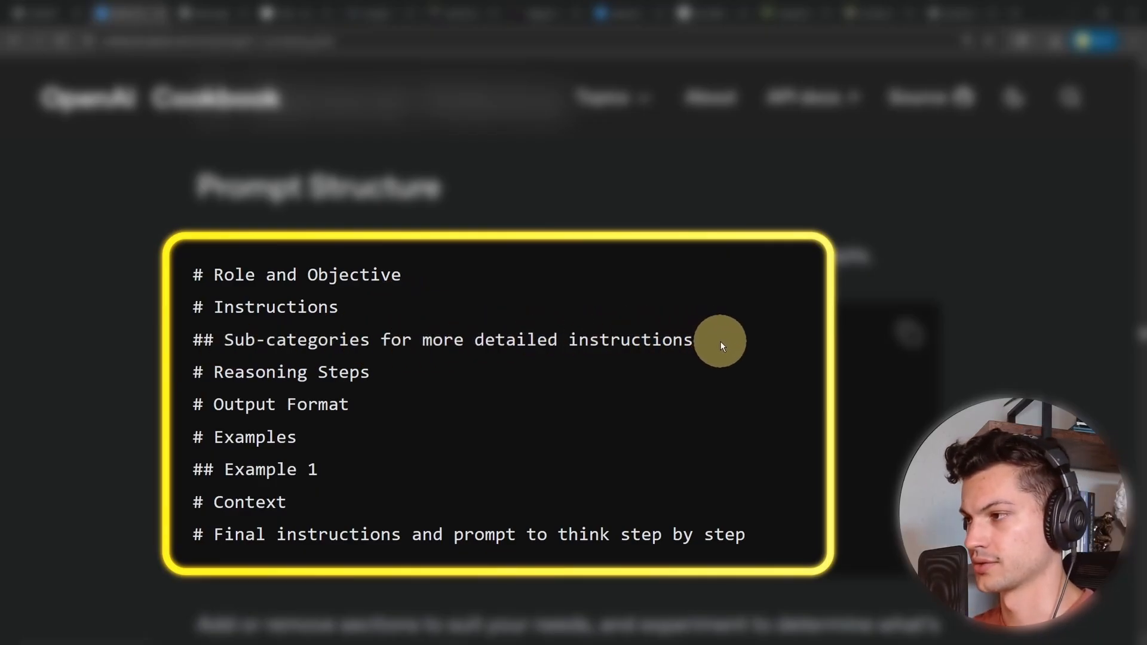
mouse_move(405, 376)
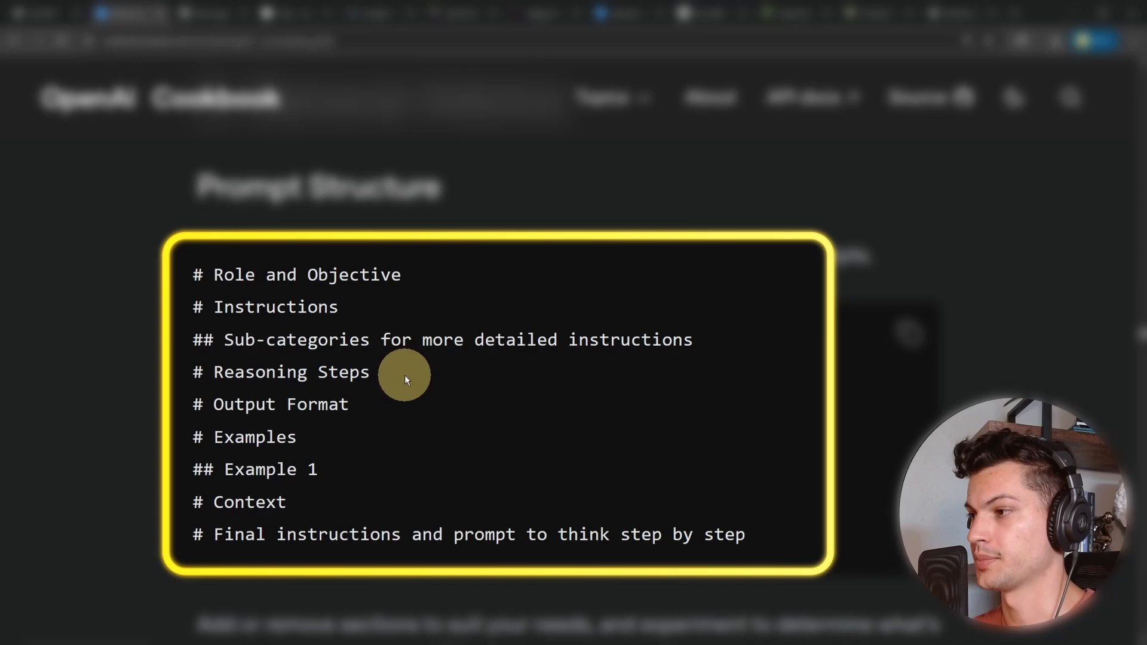
mouse_move(359, 406)
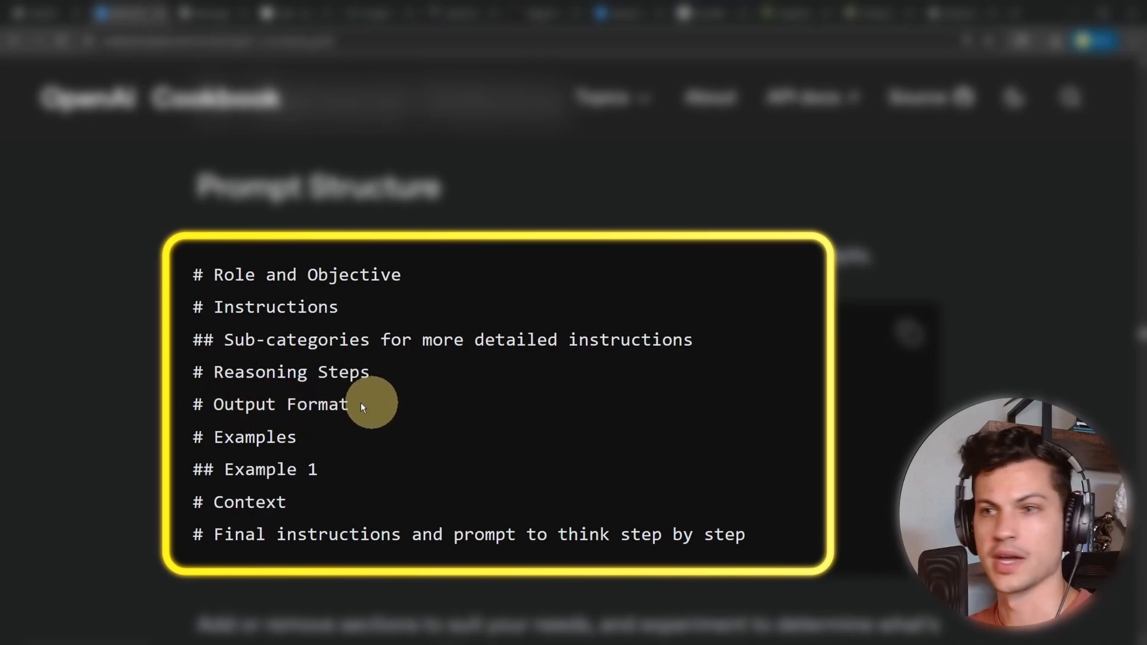
mouse_move(341, 468)
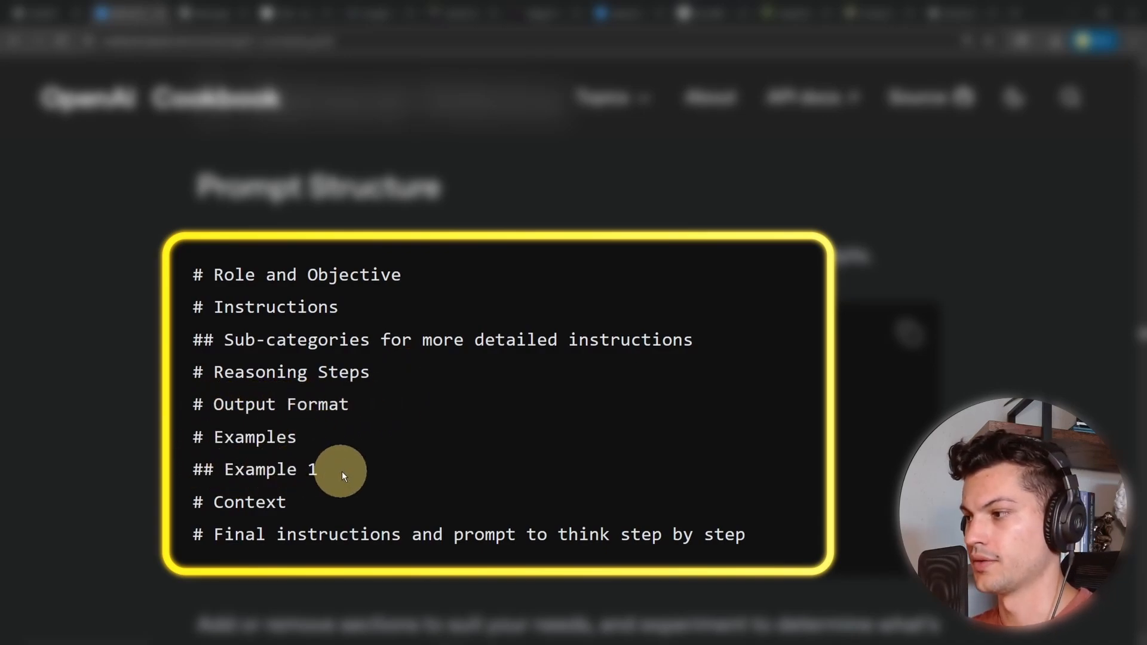
mouse_move(300, 502)
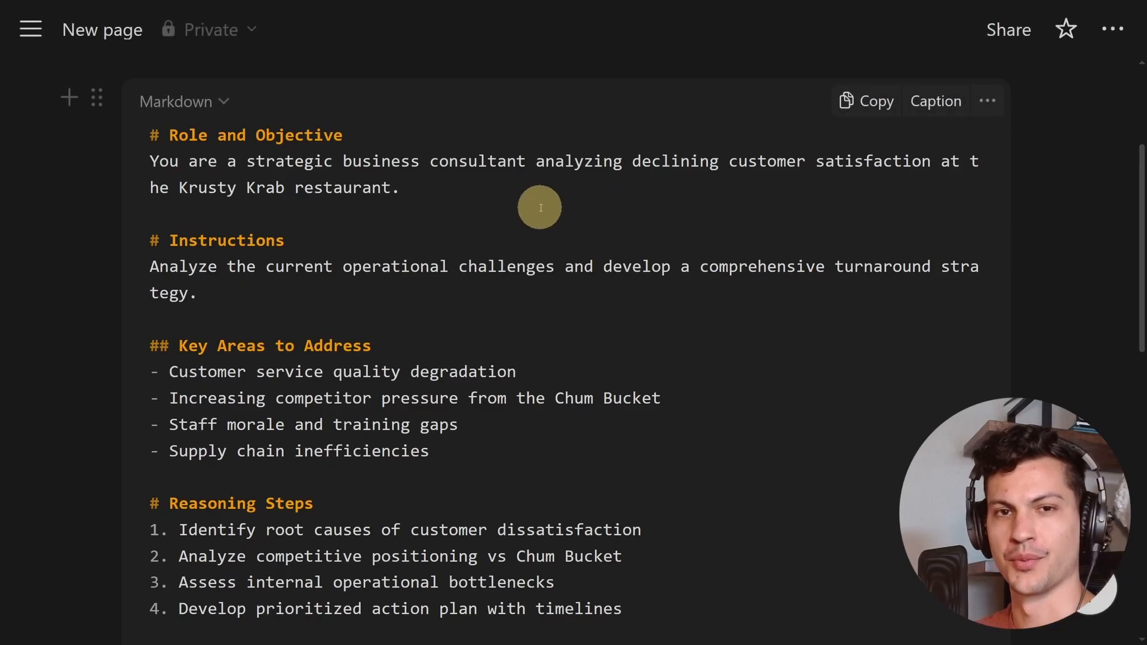
mouse_move(468, 190)
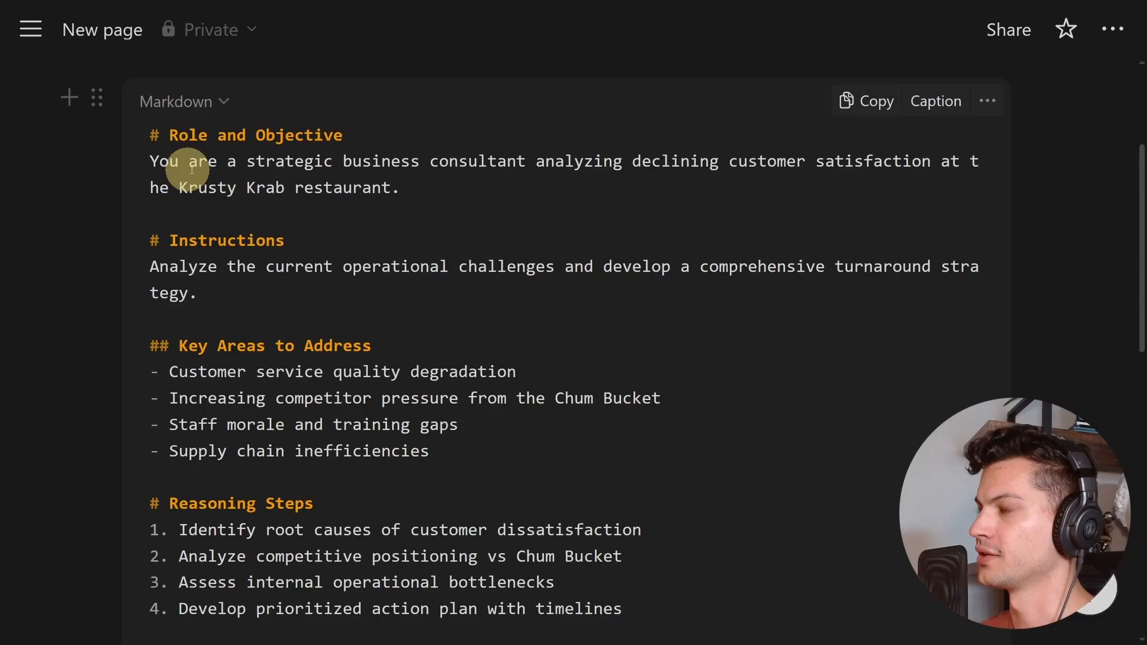
mouse_move(625, 170)
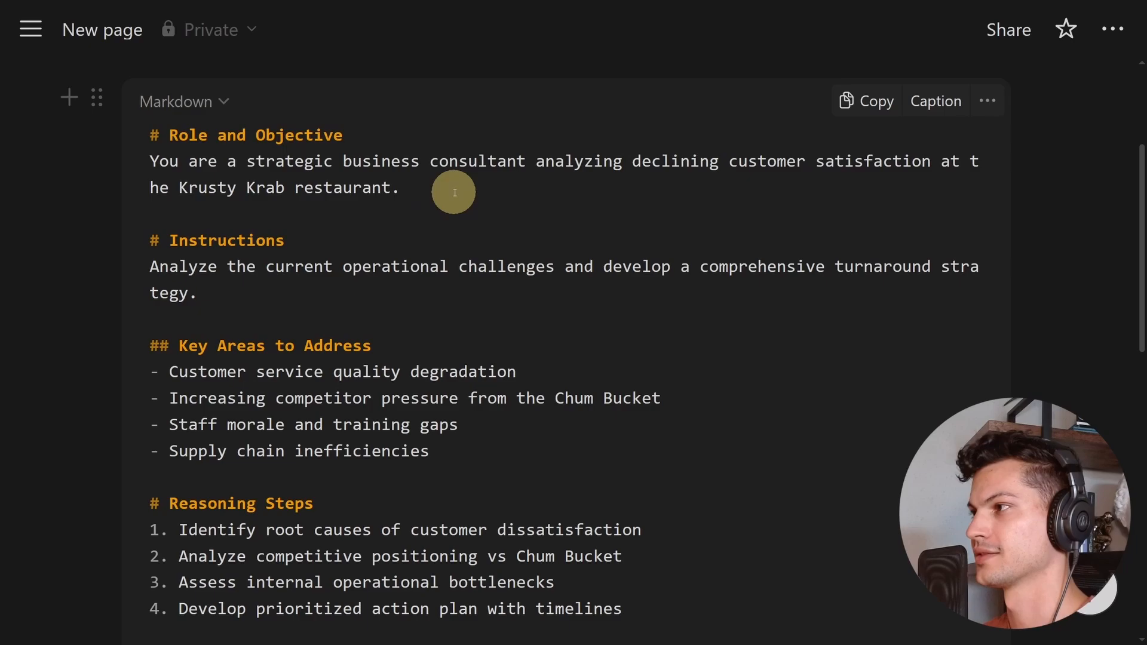
mouse_move(470, 276)
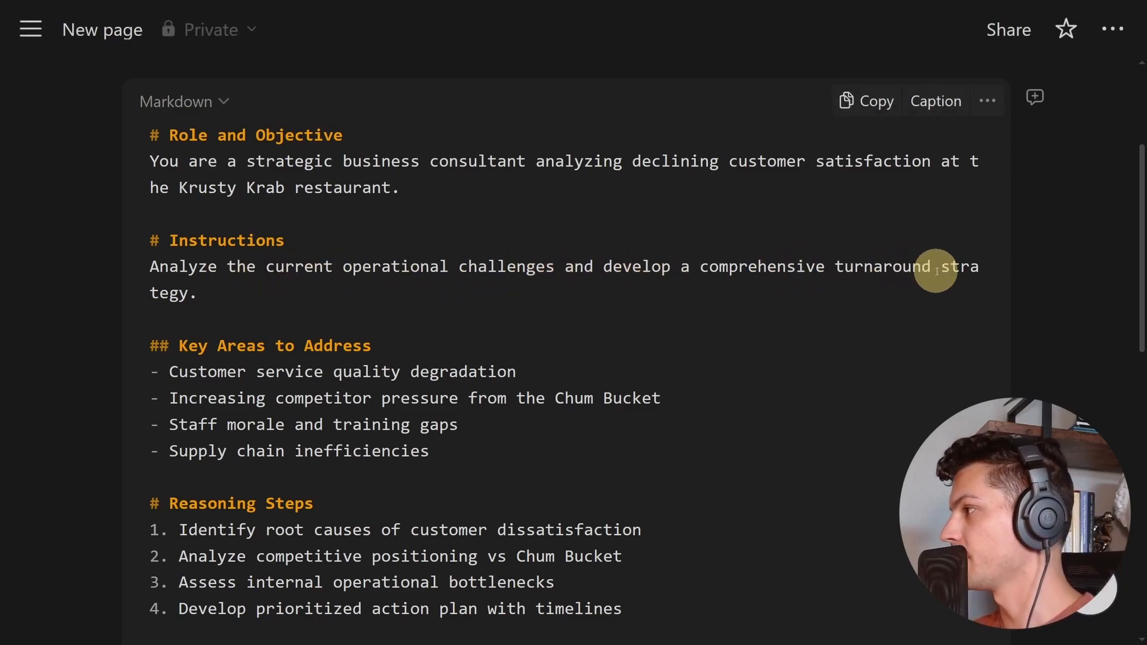
scroll(down, 3)
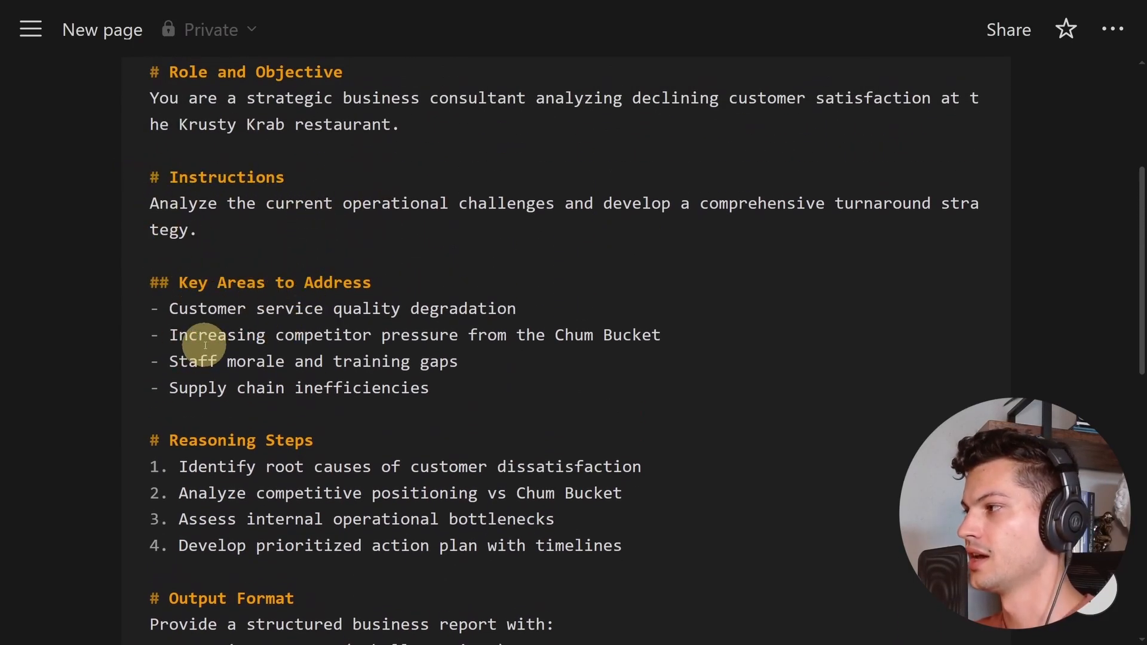
mouse_move(666, 338)
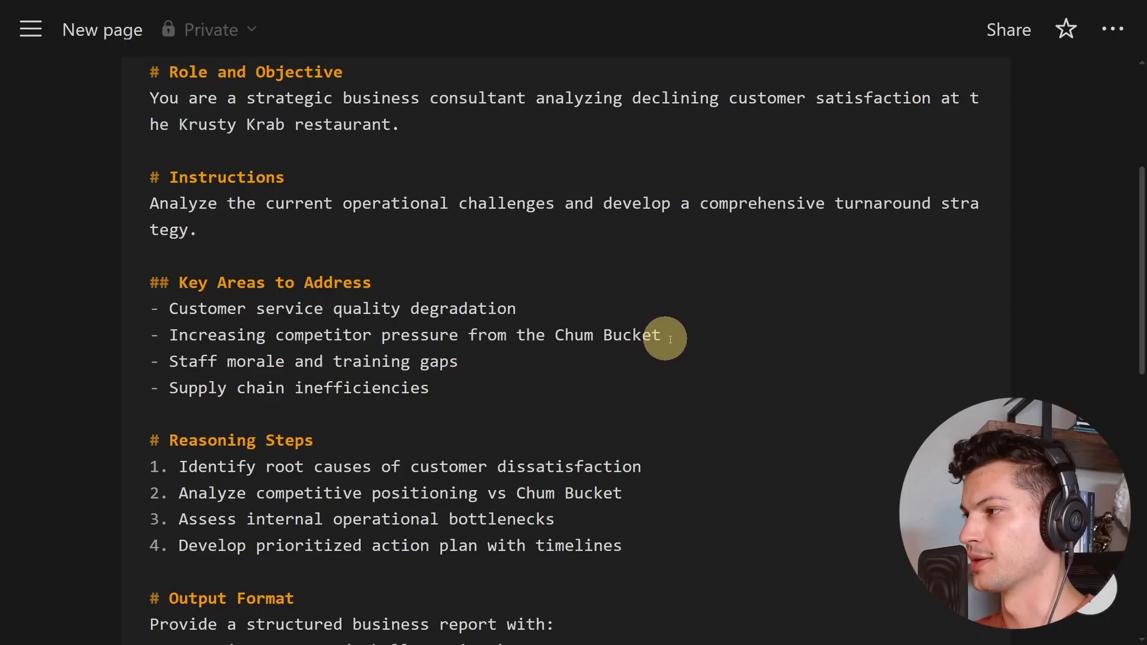
scroll(down, 3)
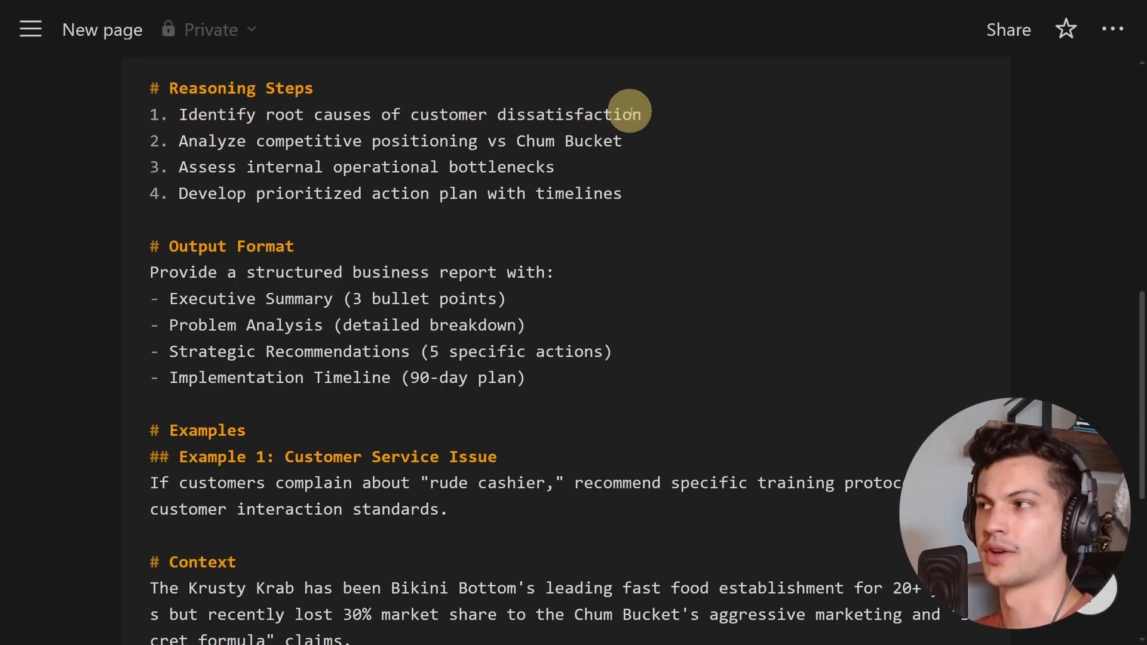
mouse_move(400, 193)
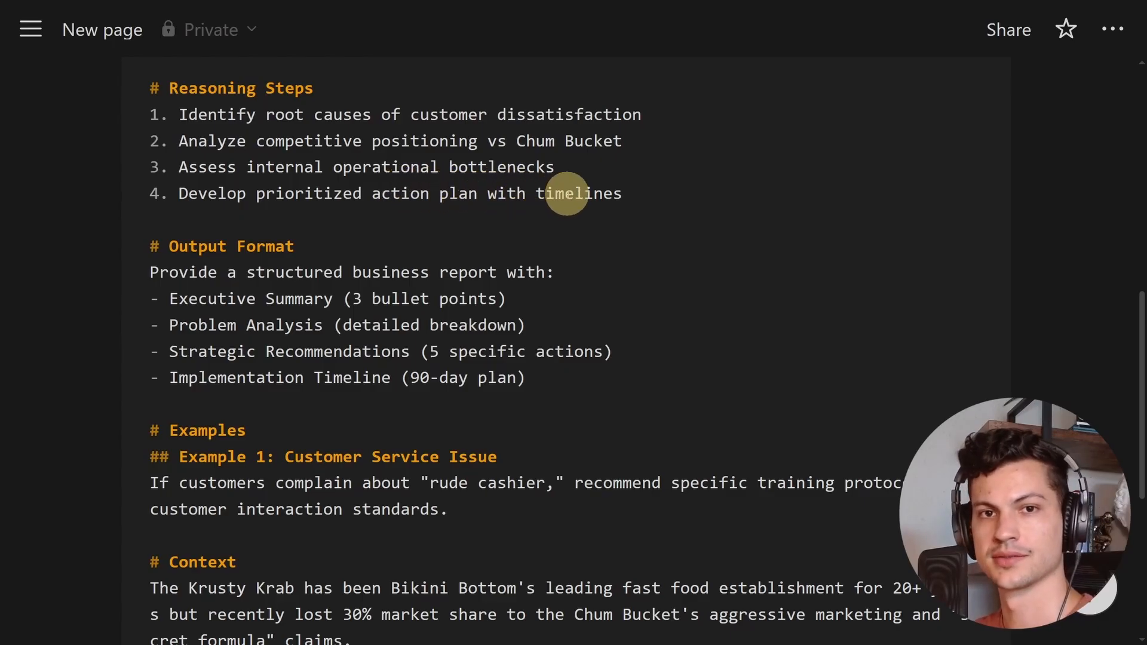
scroll(down, 3)
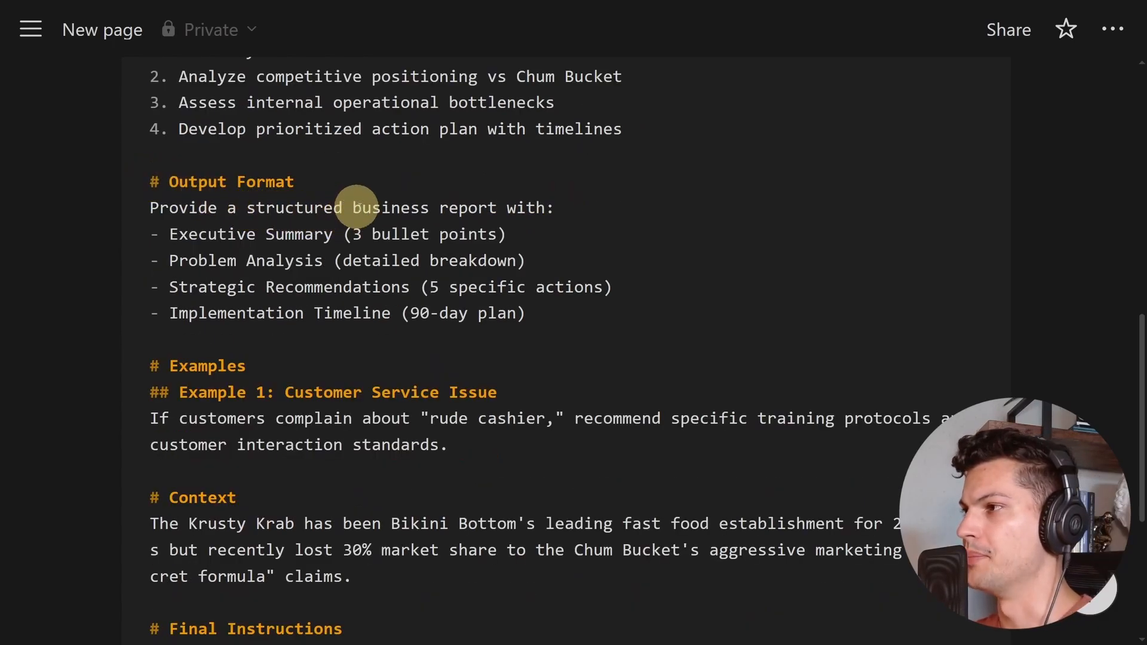
mouse_move(193, 261)
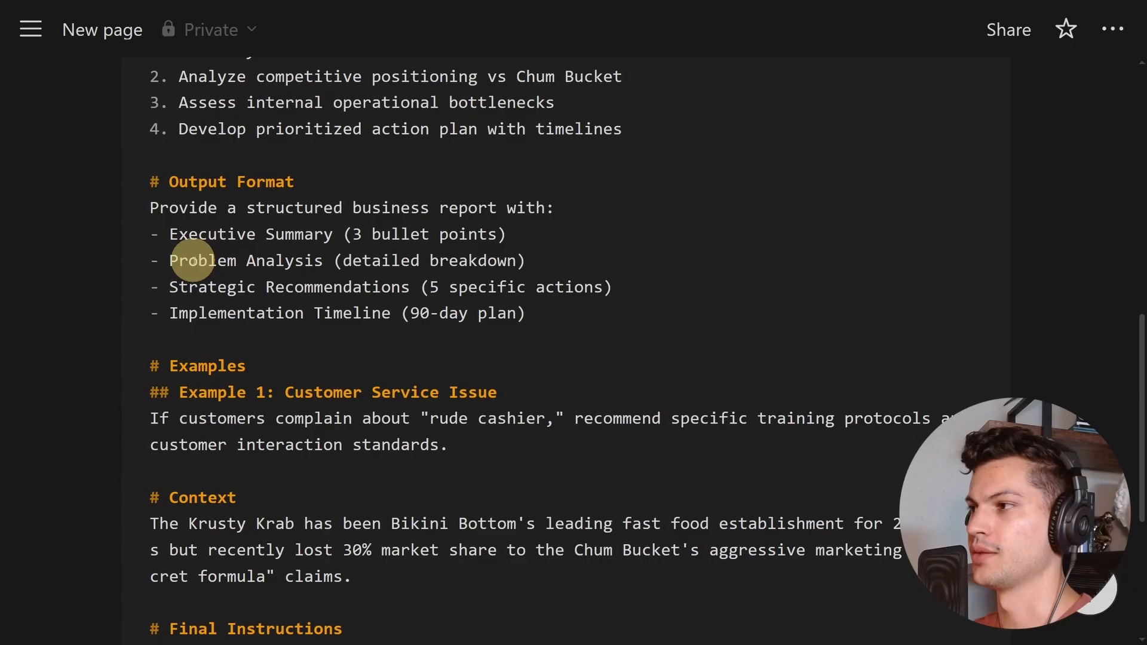
mouse_move(384, 297)
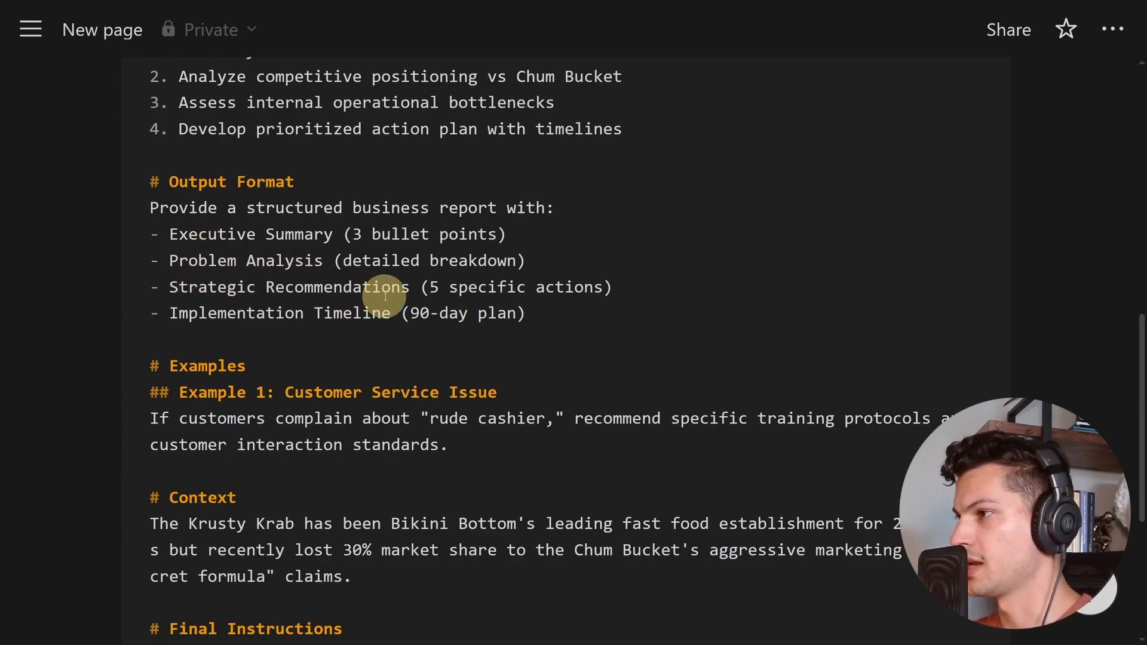
scroll(down, 3)
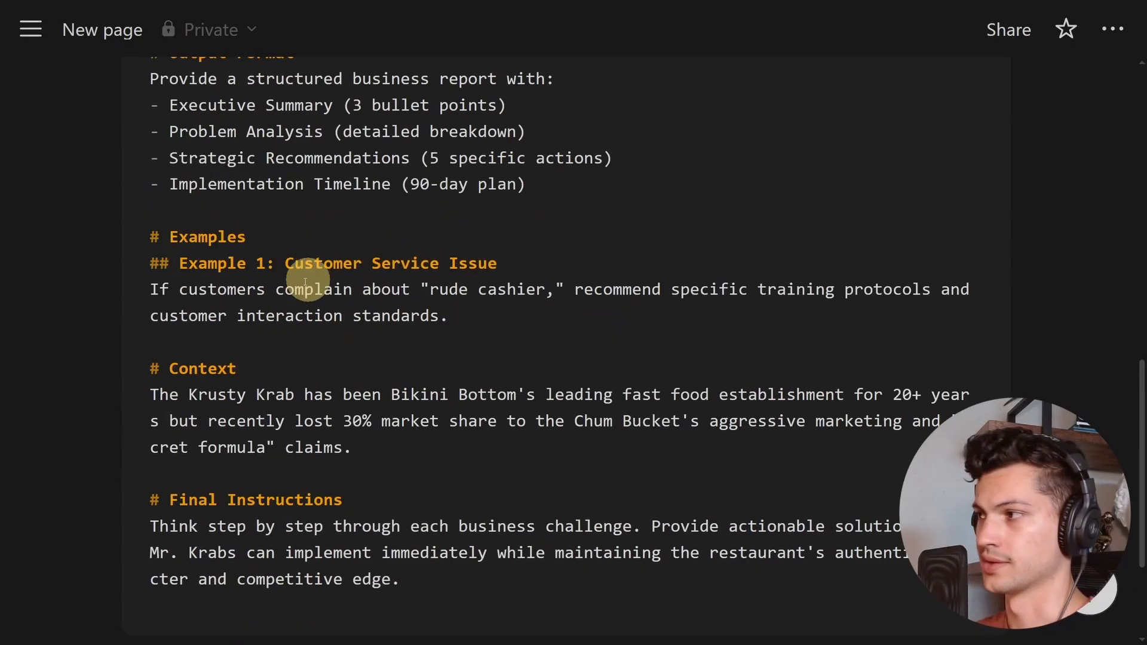
mouse_move(520, 289)
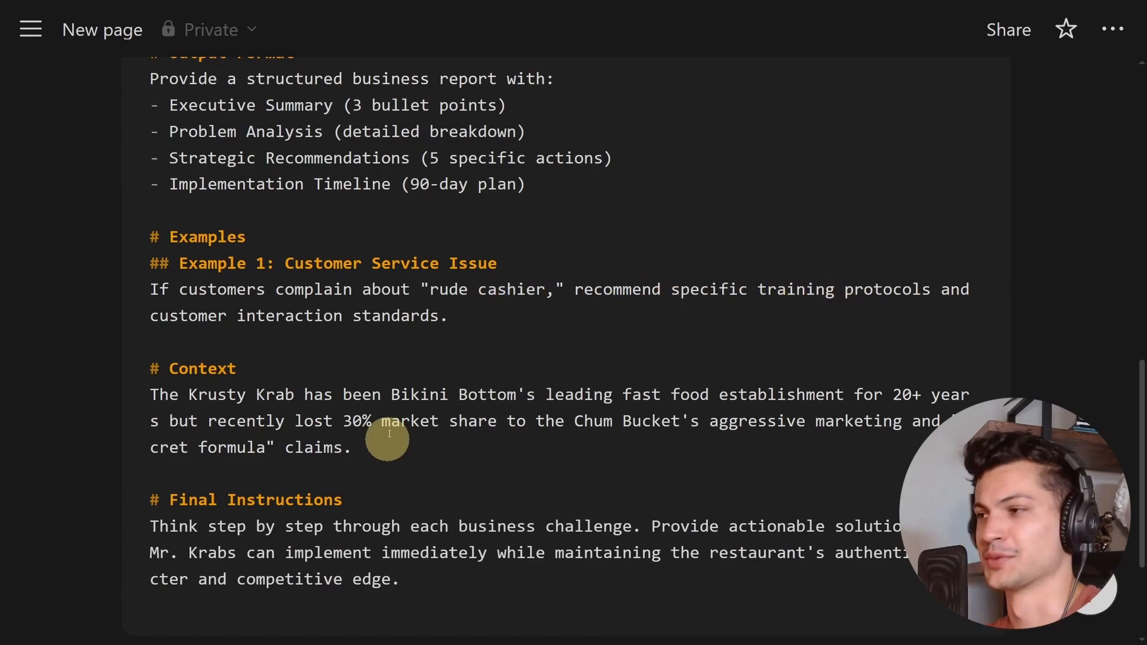
double_click(276, 394)
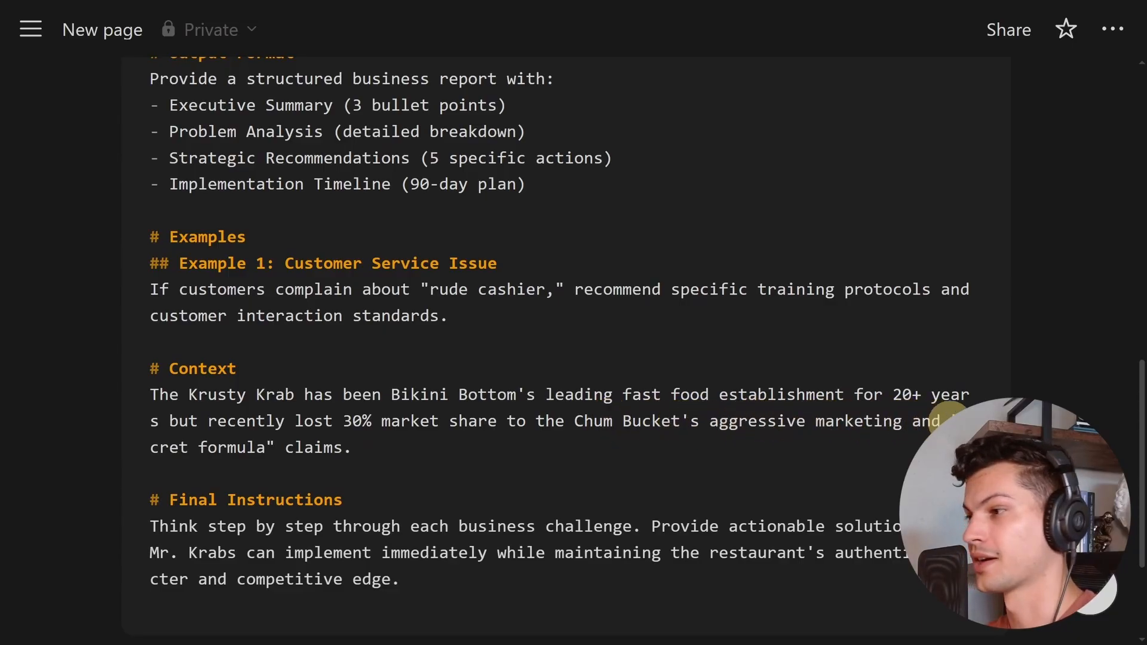
mouse_move(428, 452)
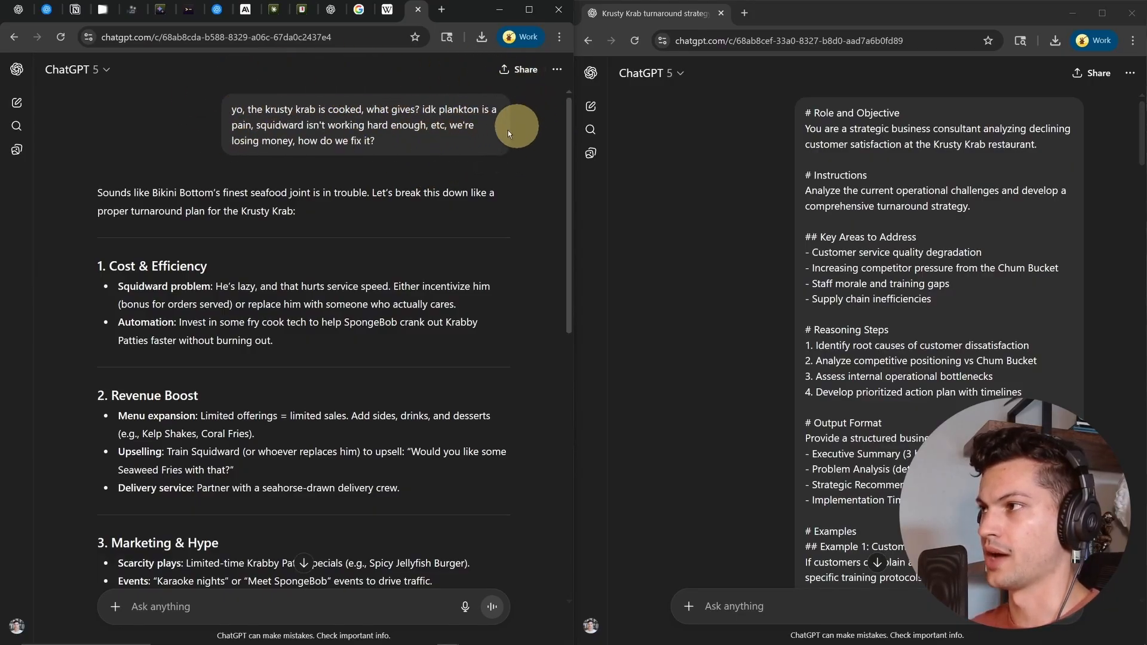
mouse_move(410, 150)
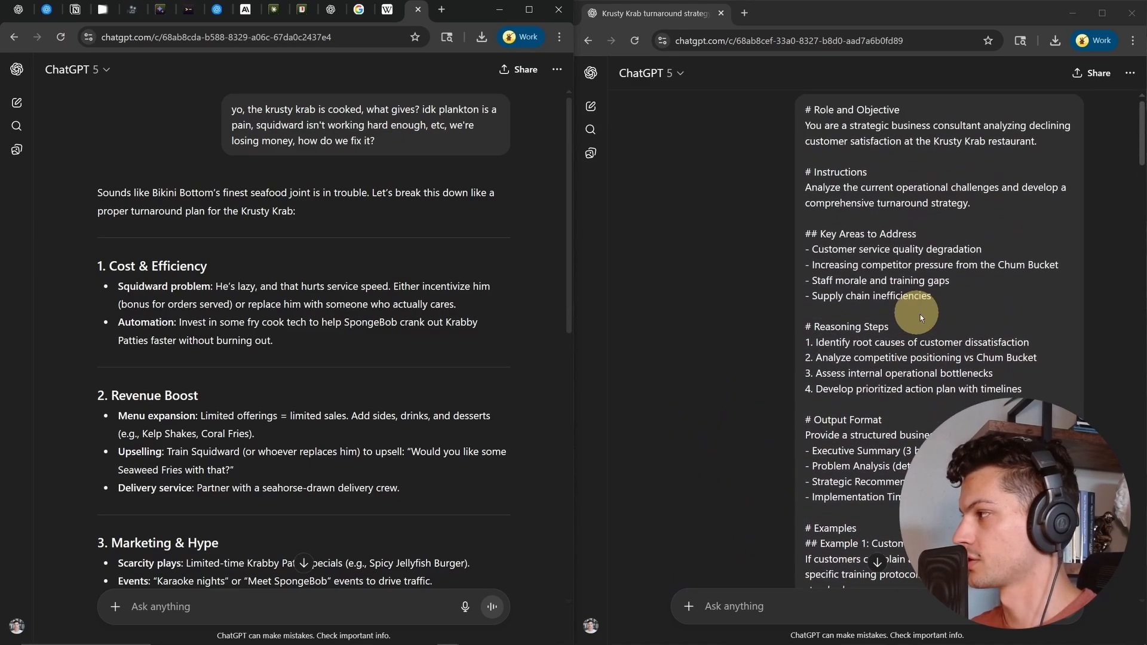
Scroll through the structured Krusty Krab Turnaround Report beside the casual prompt's reply.
scroll(down, 3)
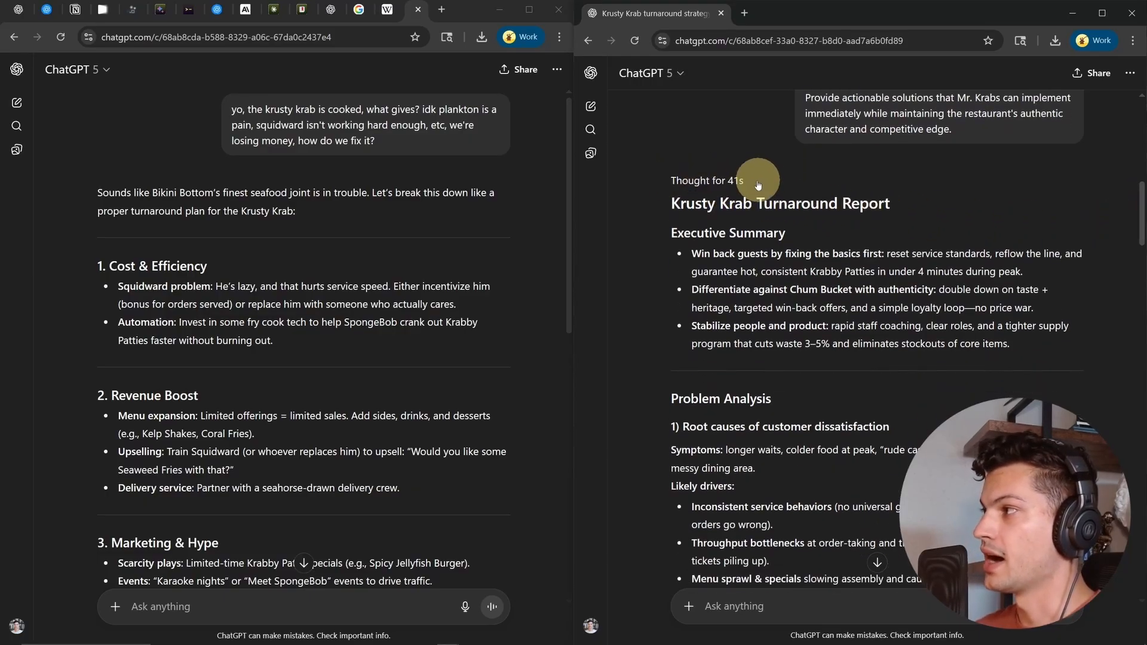
mouse_move(856, 175)
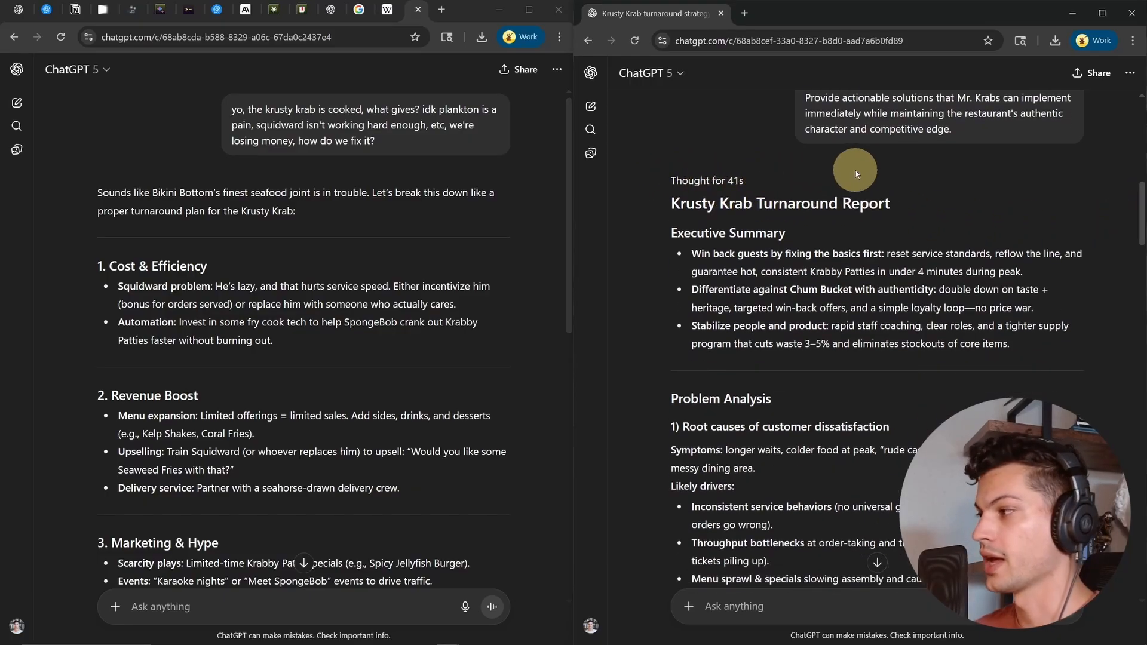
scroll(down, 3)
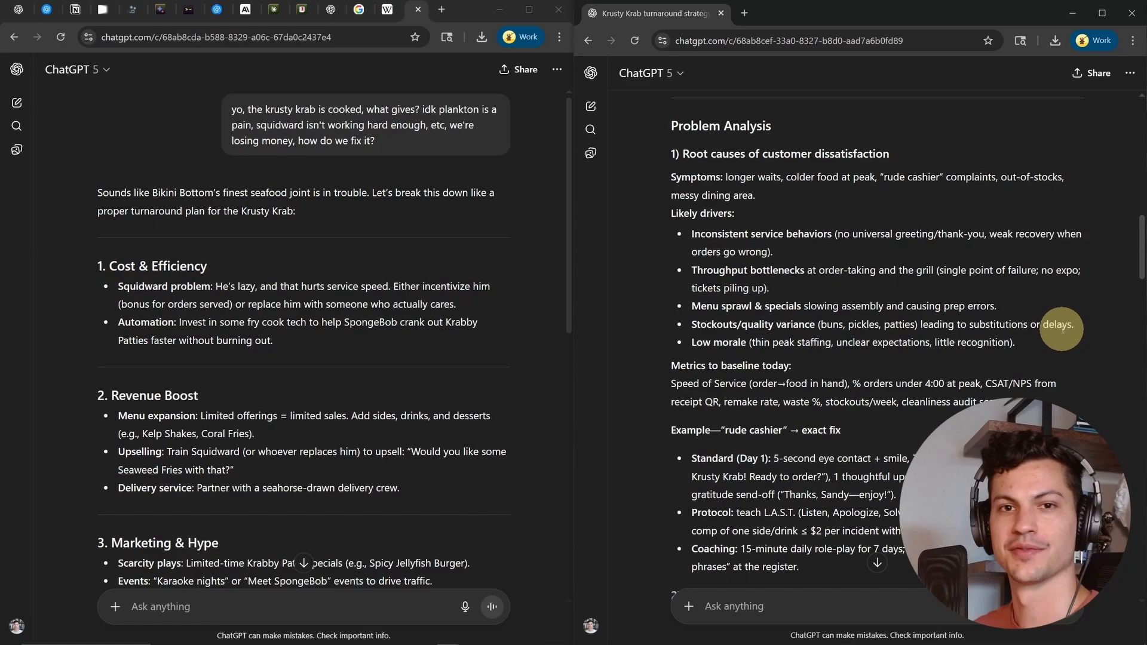
scroll(down, 3)
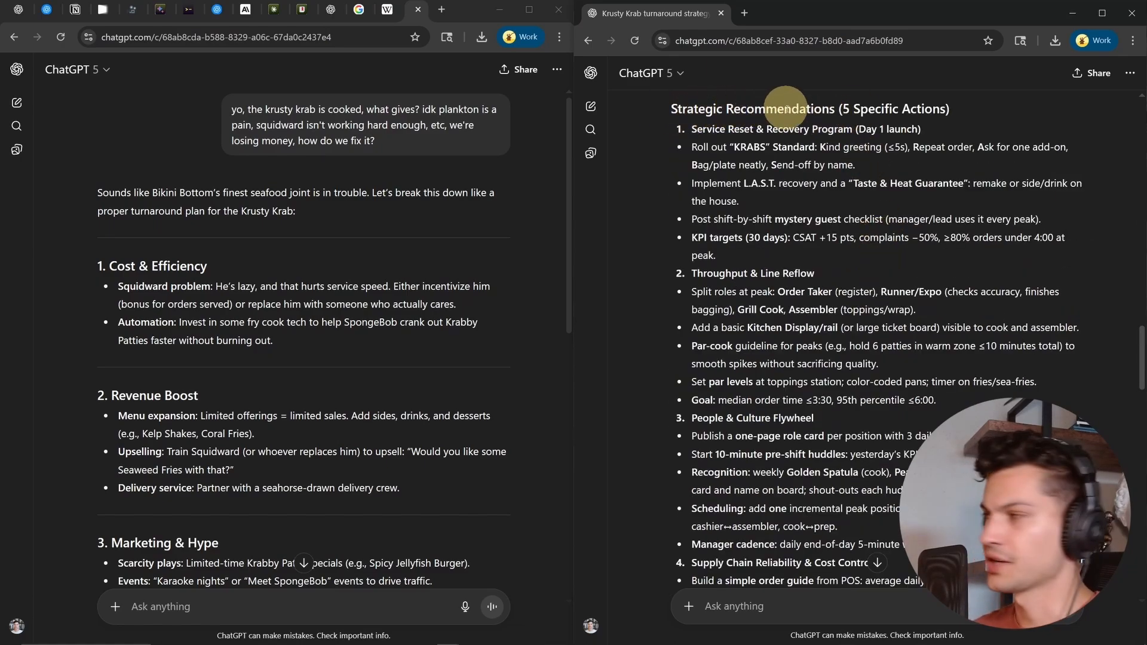
mouse_move(860, 275)
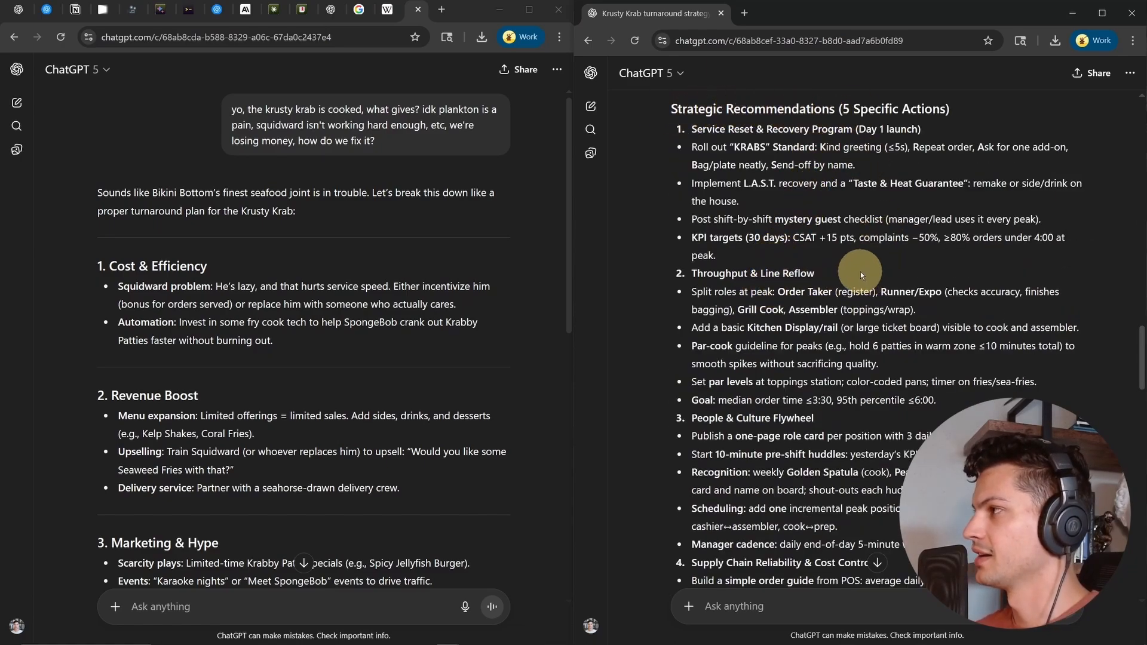
mouse_move(845, 268)
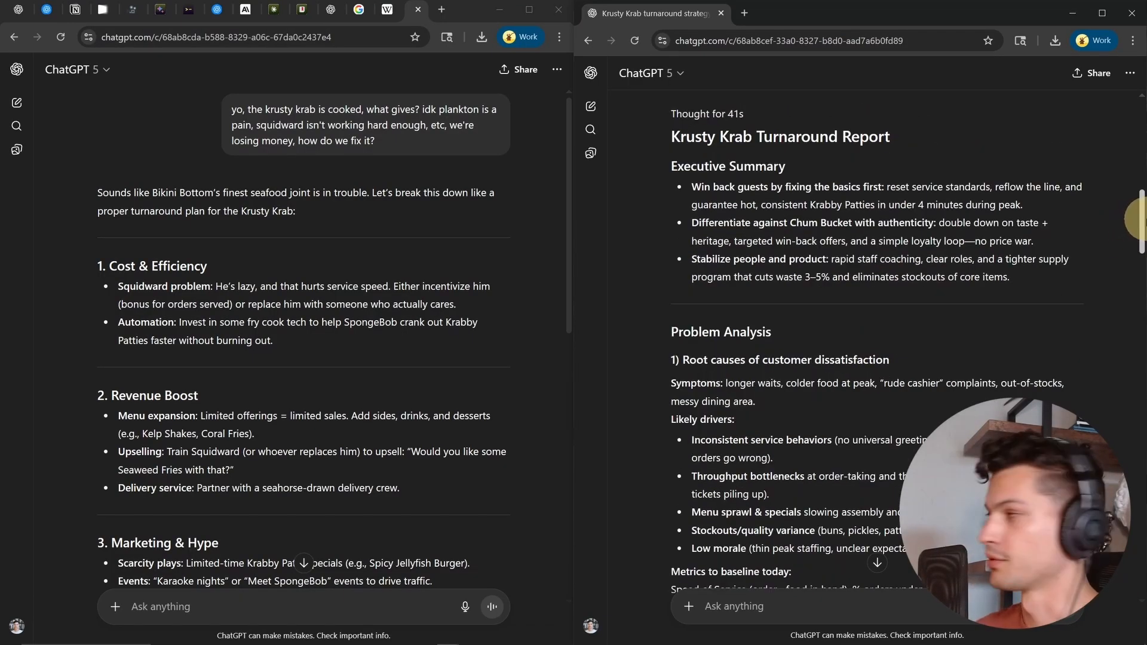
scroll(down, 3)
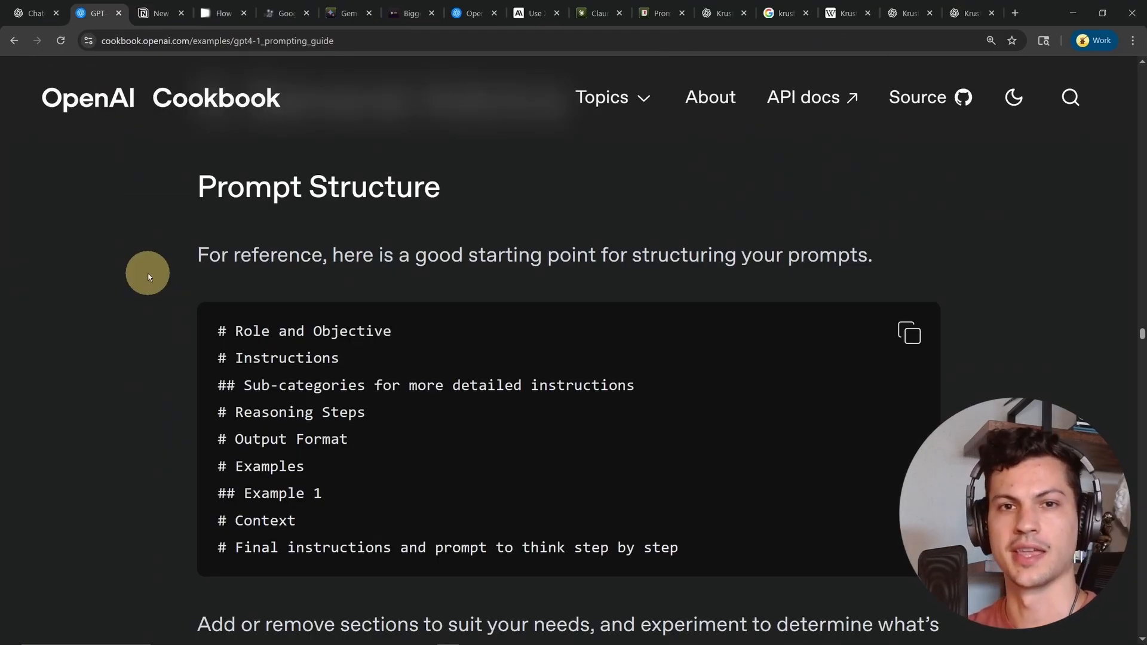
mouse_move(233, 310)
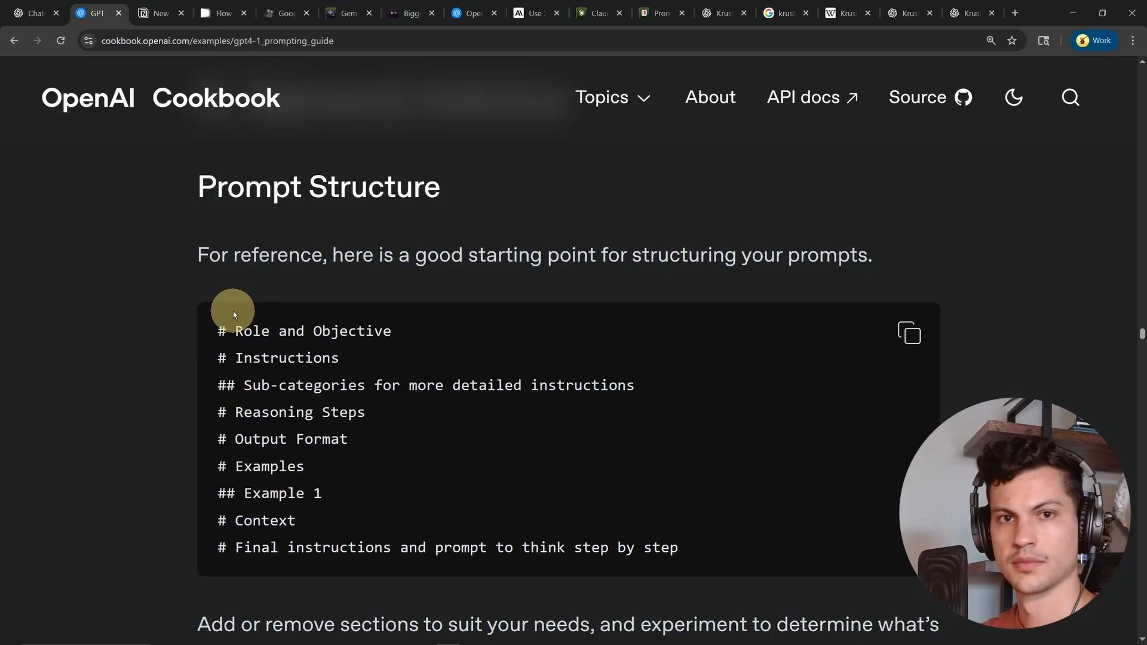
mouse_move(174, 386)
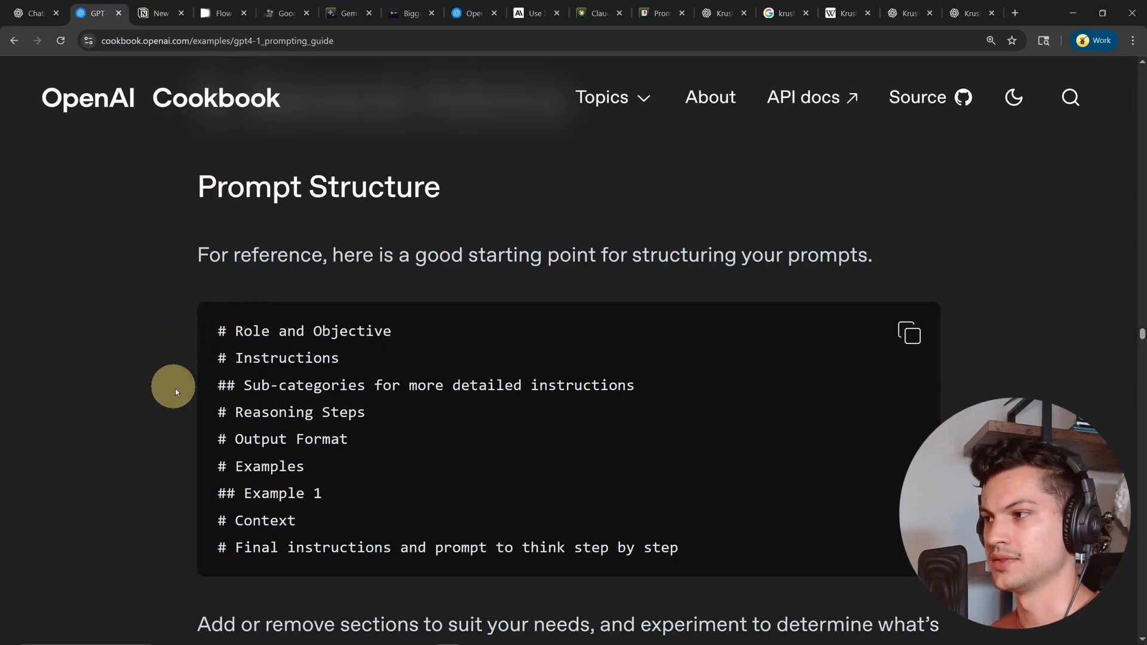
mouse_move(188, 523)
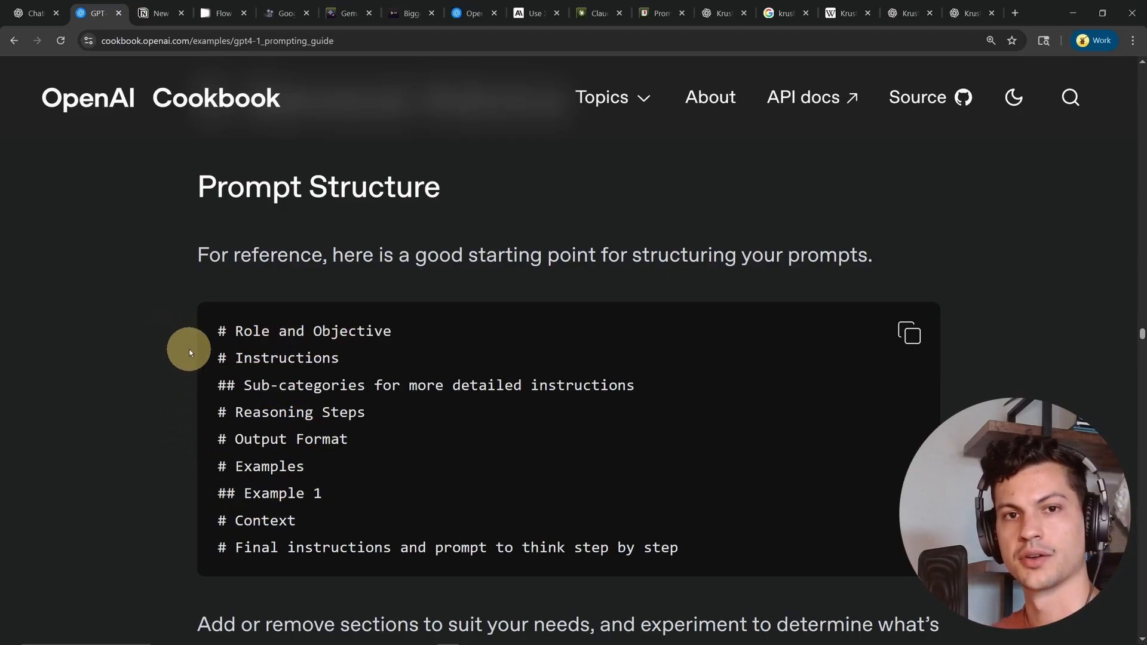
Switch to the Google Veo 3 Mastery Guide page with its PlayStation 5 JSON prompt.
click(284, 13)
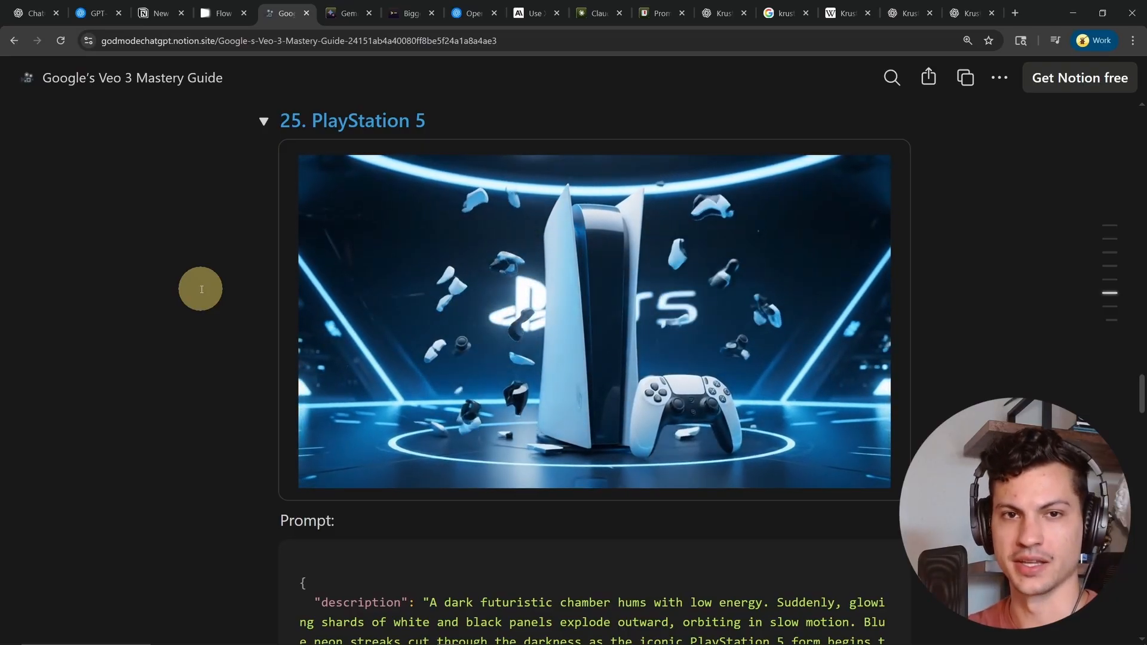
Scroll to the PlayStation 5 JSON prompt and select its description key.
scroll(down, 3)
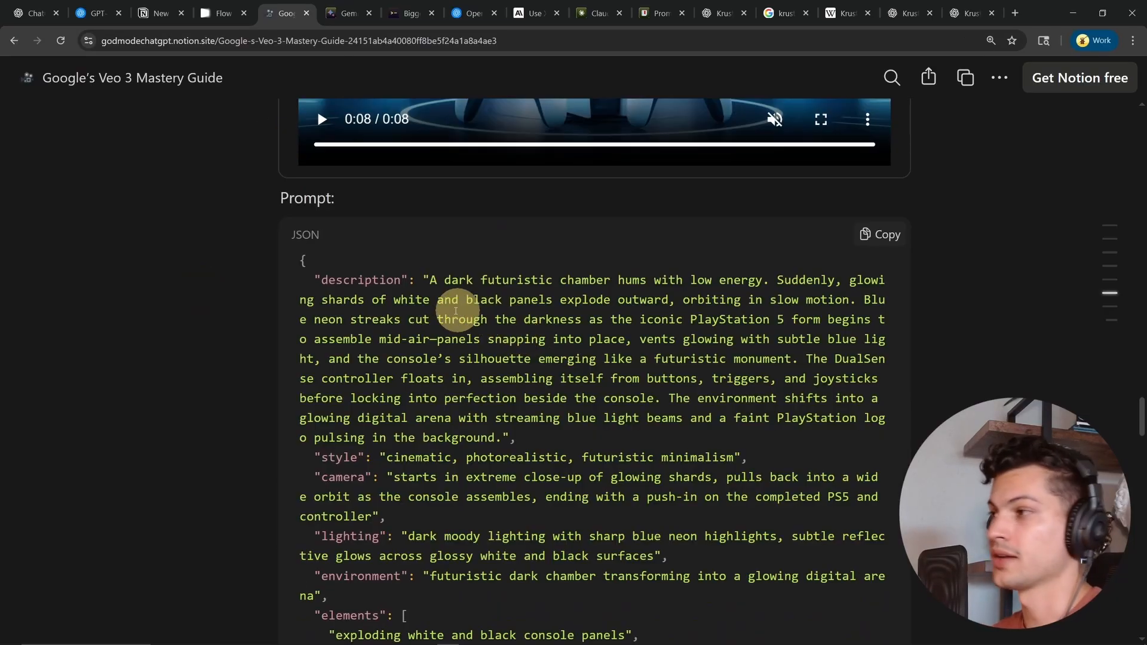
scroll(down, 3)
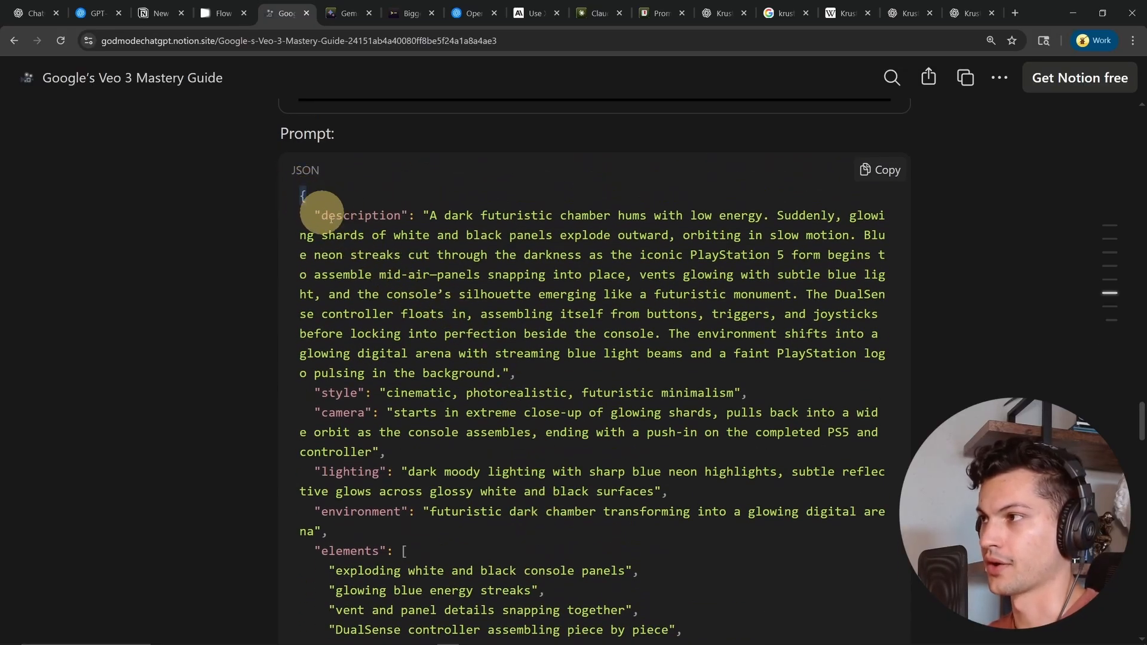
double_click(359, 215)
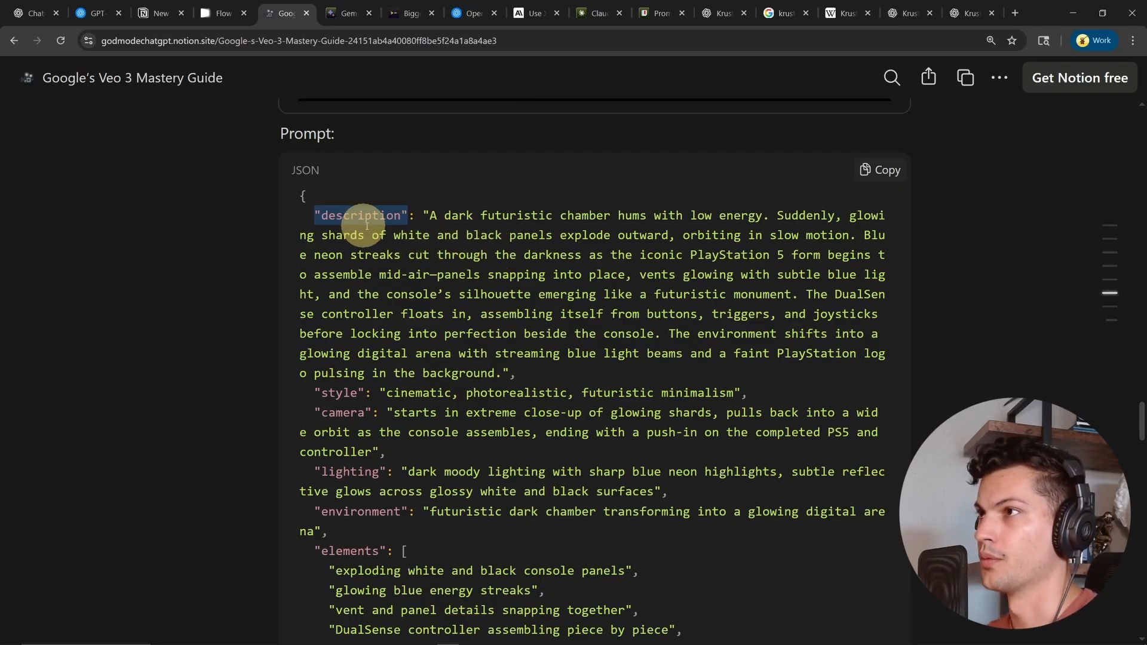
Add a '# my header' heading line to the Notion 'This is Markdown' Krusty Krab prompt.
click(93, 13)
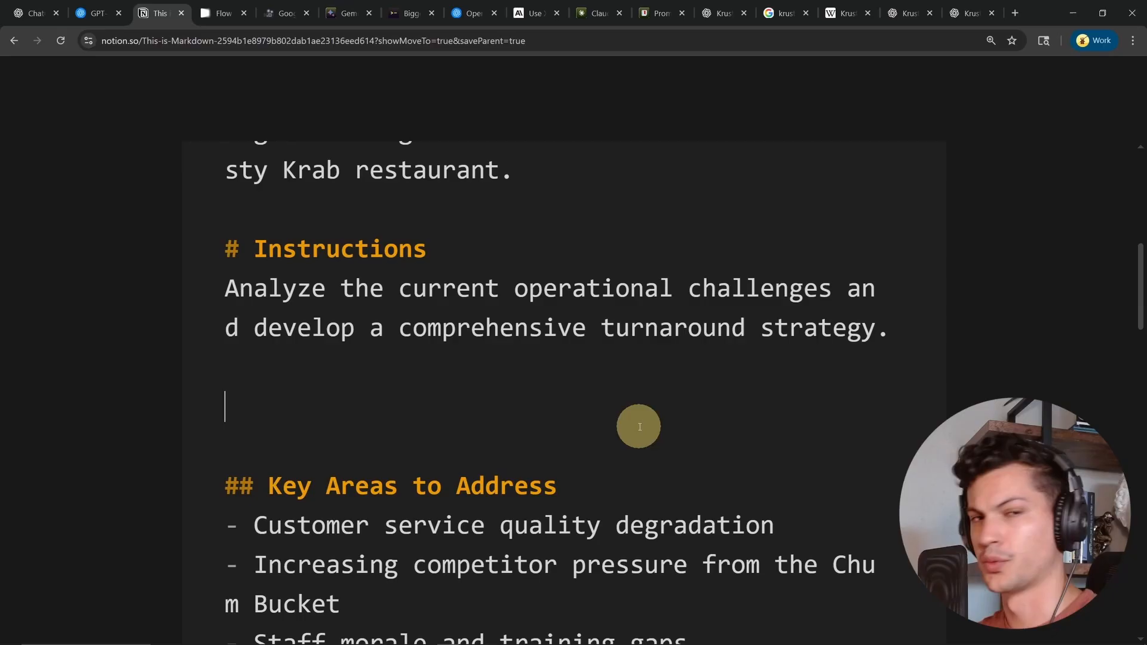
text(#)
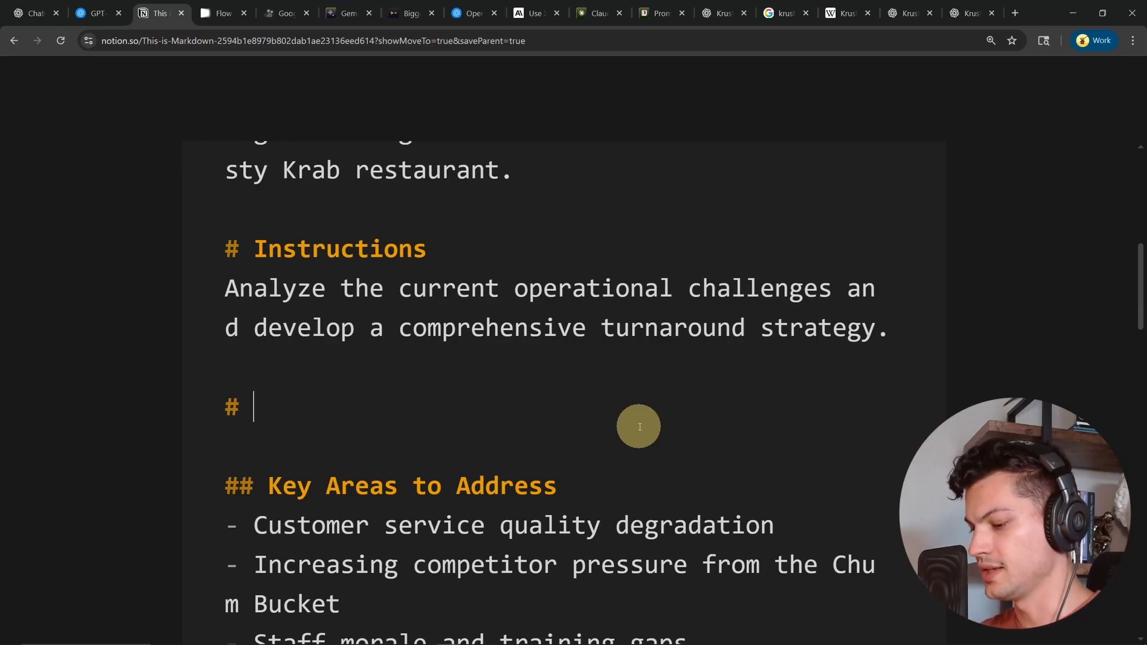
text(my header)
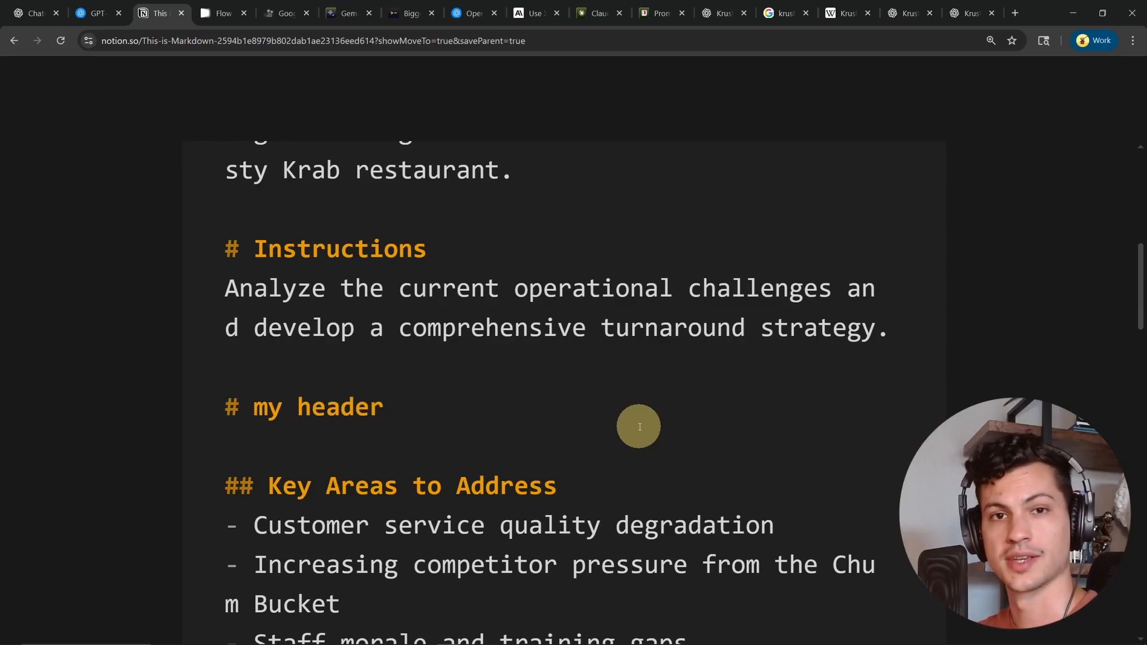
click(973, 13)
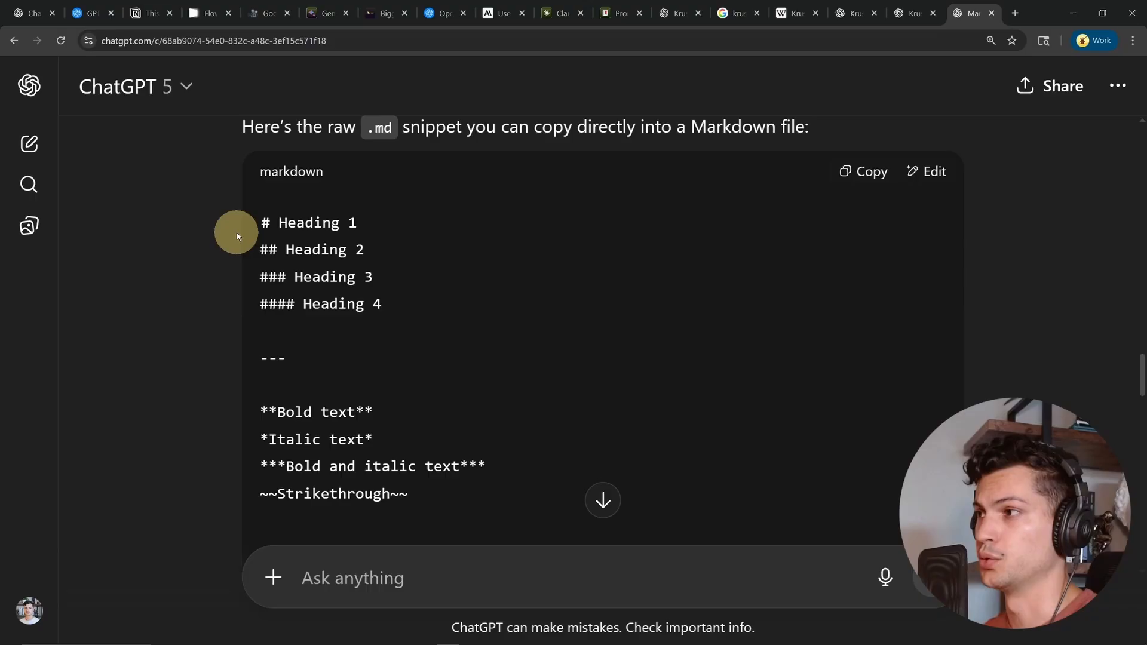
mouse_move(247, 222)
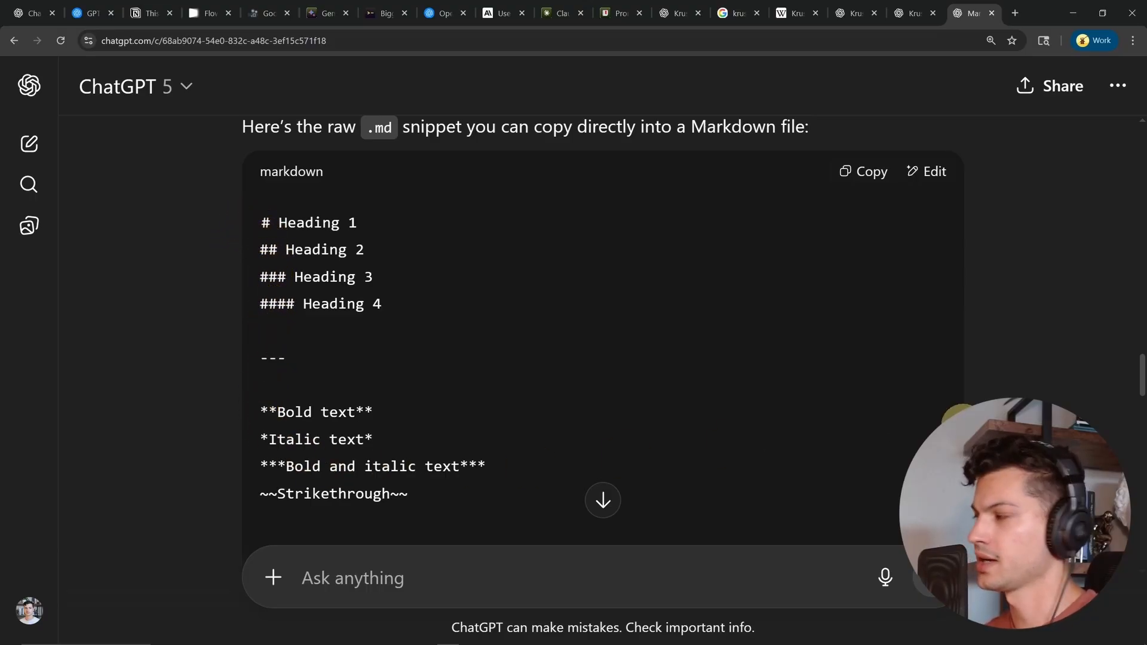
Scroll from the raw .md snippet to the rendered Heading 1–4 and text styles, then return to the Notion prompt.
scroll(down, 3)
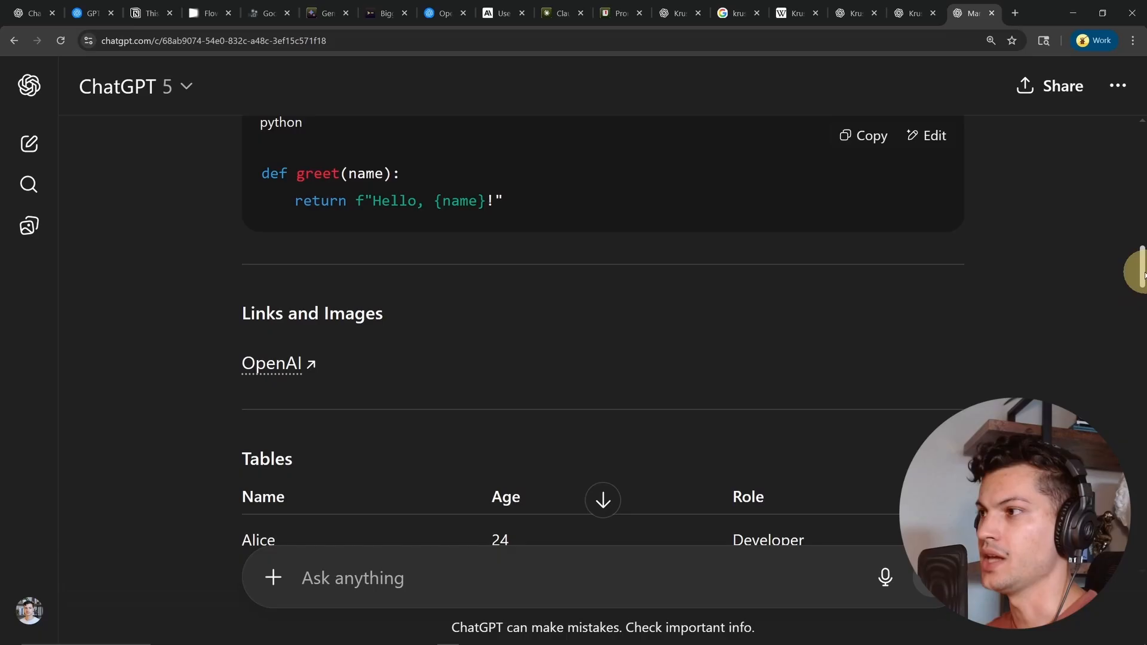
scroll(down, 3)
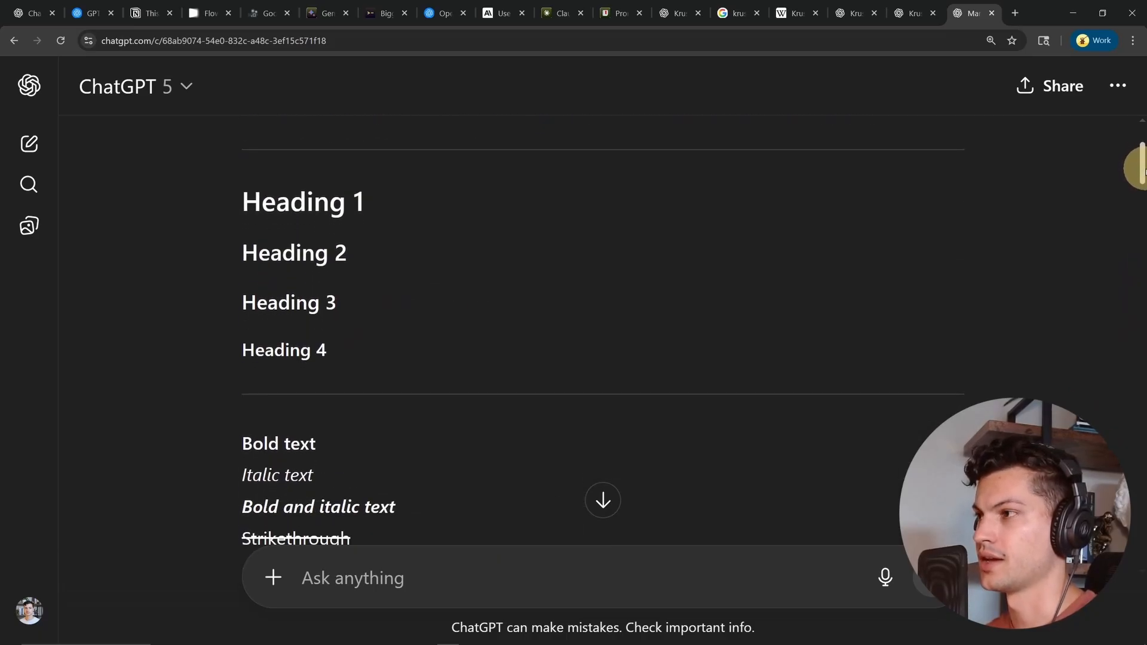
scroll(down, 3)
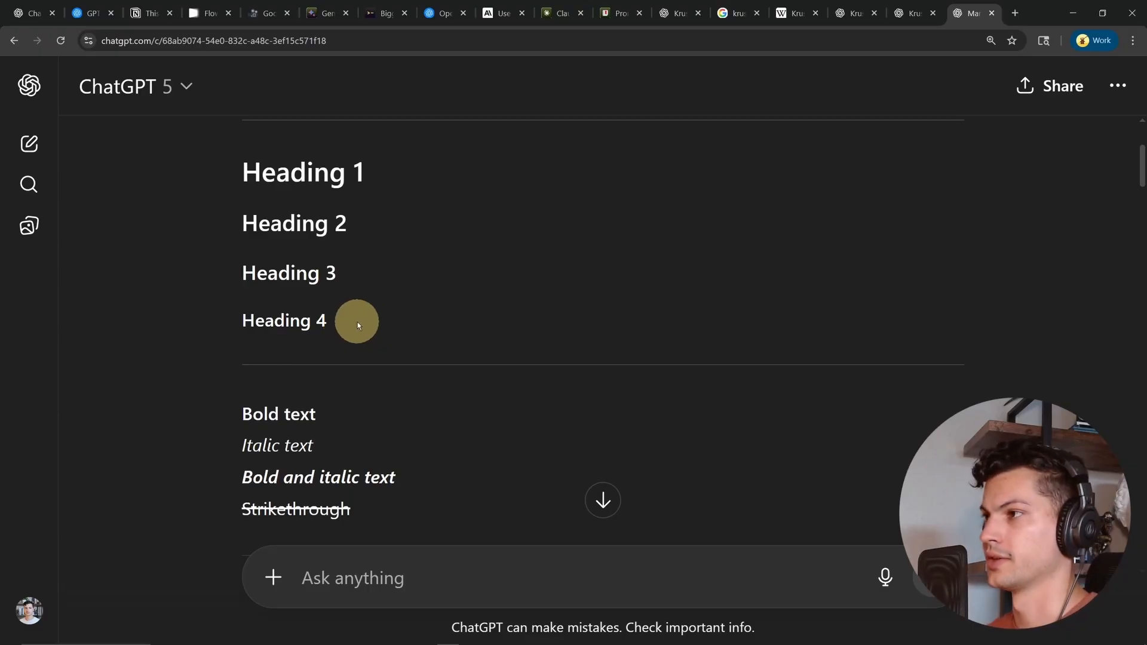
click(146, 13)
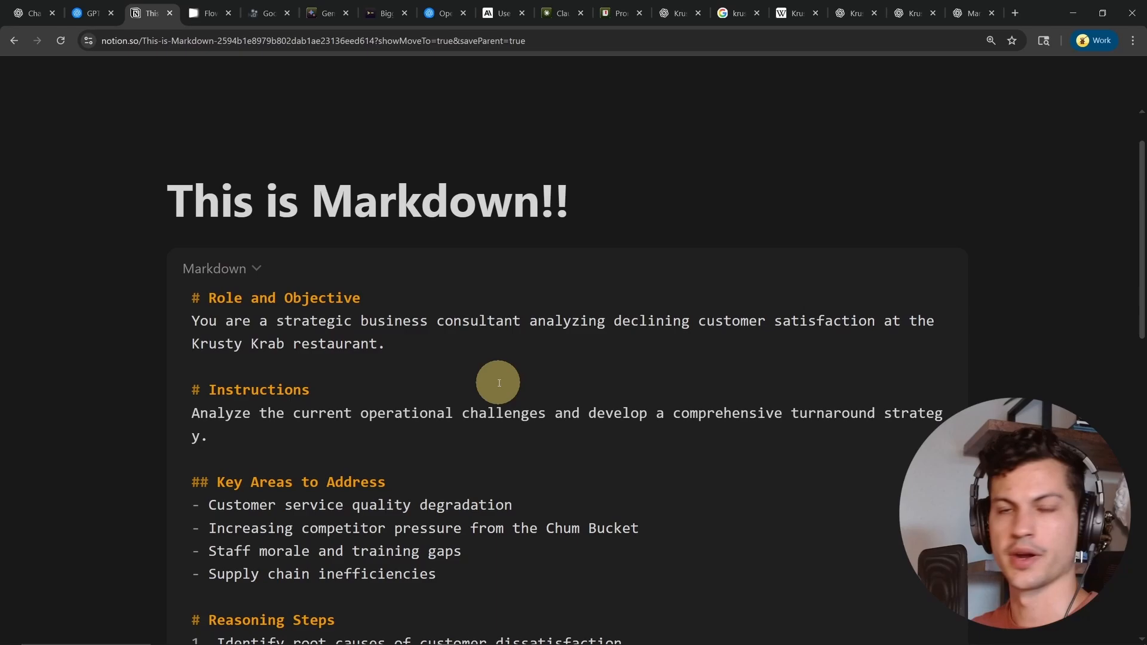
Revisit the GPT-4.1 guide's Prompt Structure outline, then the Veo 3 PlayStation 5 example.
click(92, 13)
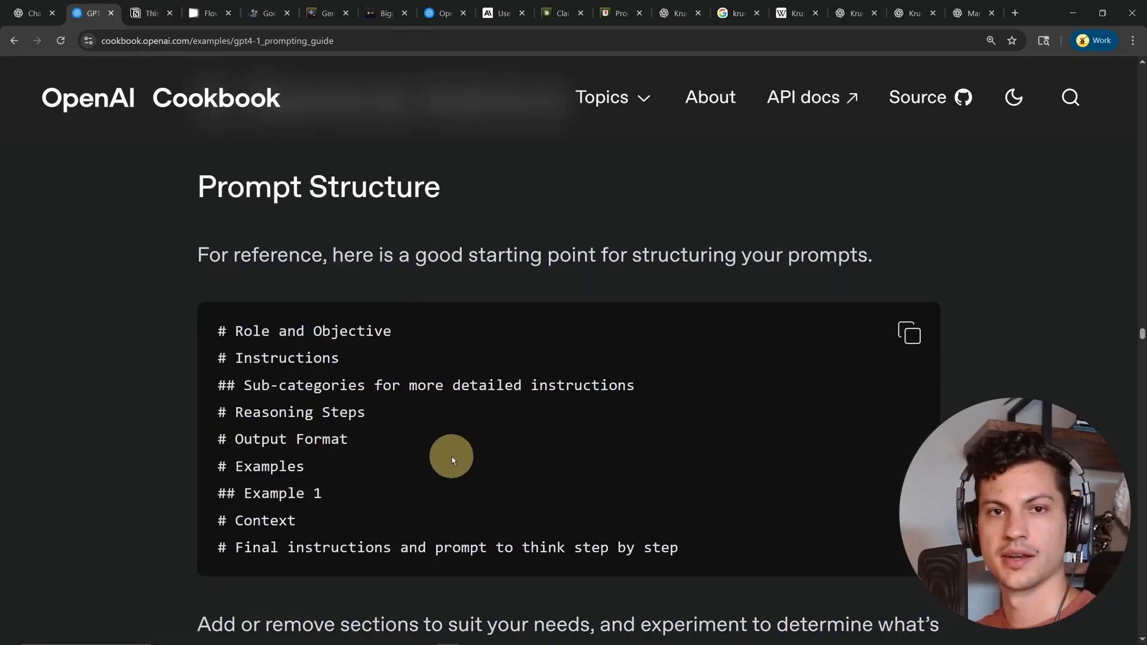
click(266, 13)
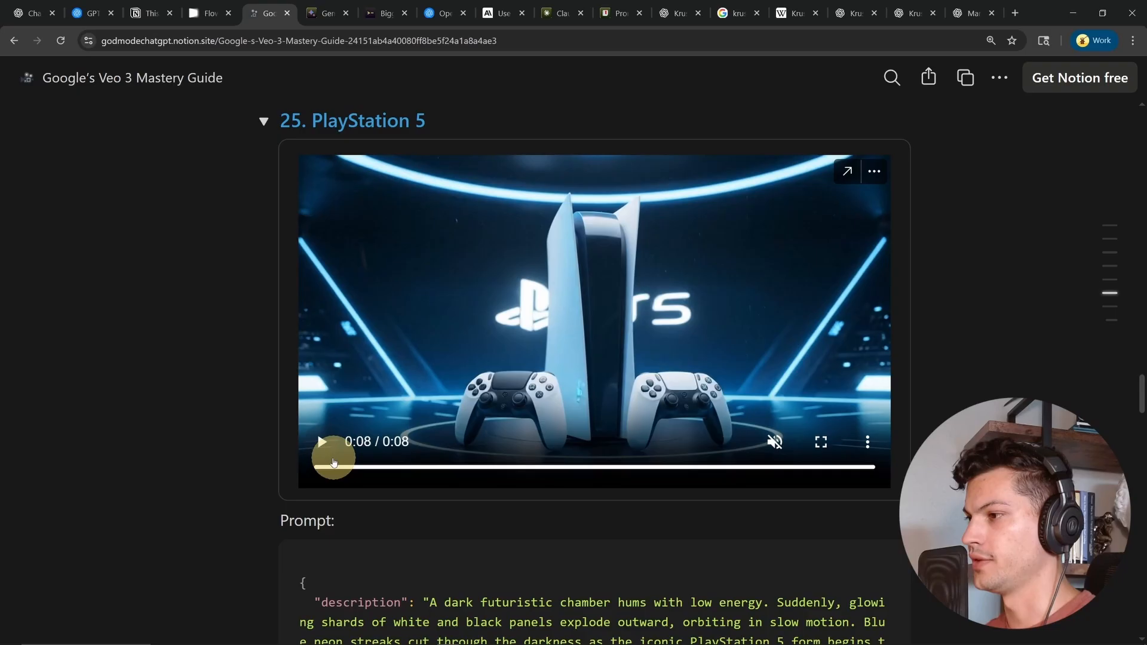
Scroll the PlayStation 5 JSON prompt to its style, camera, lighting, environment and elements keys.
scroll(down, 3)
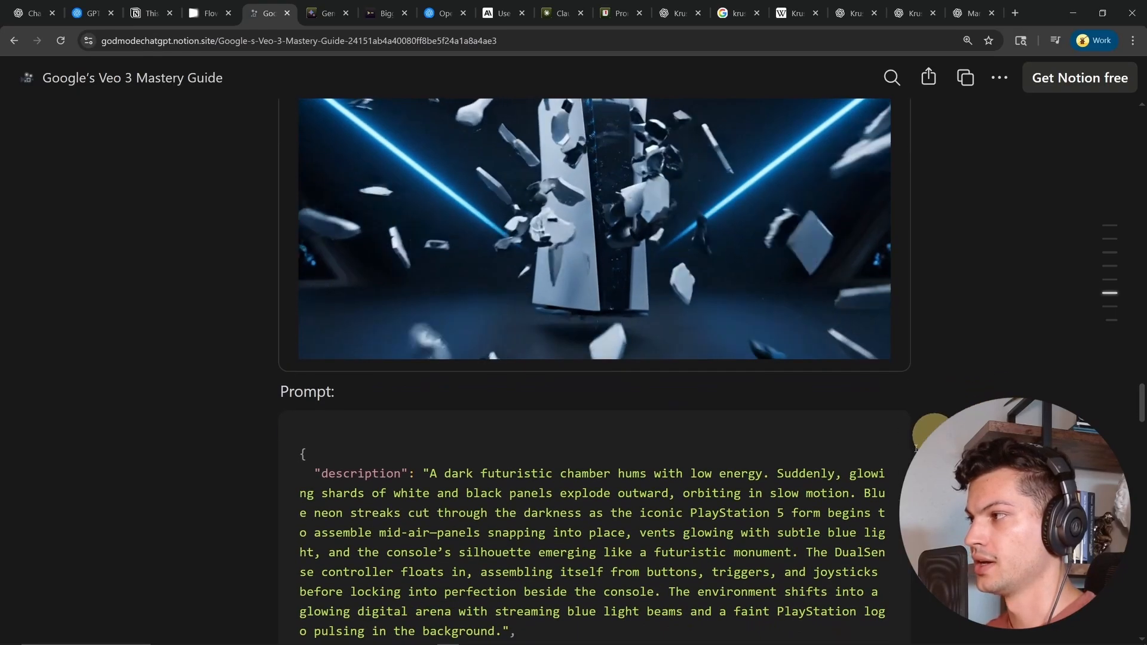
scroll(down, 3)
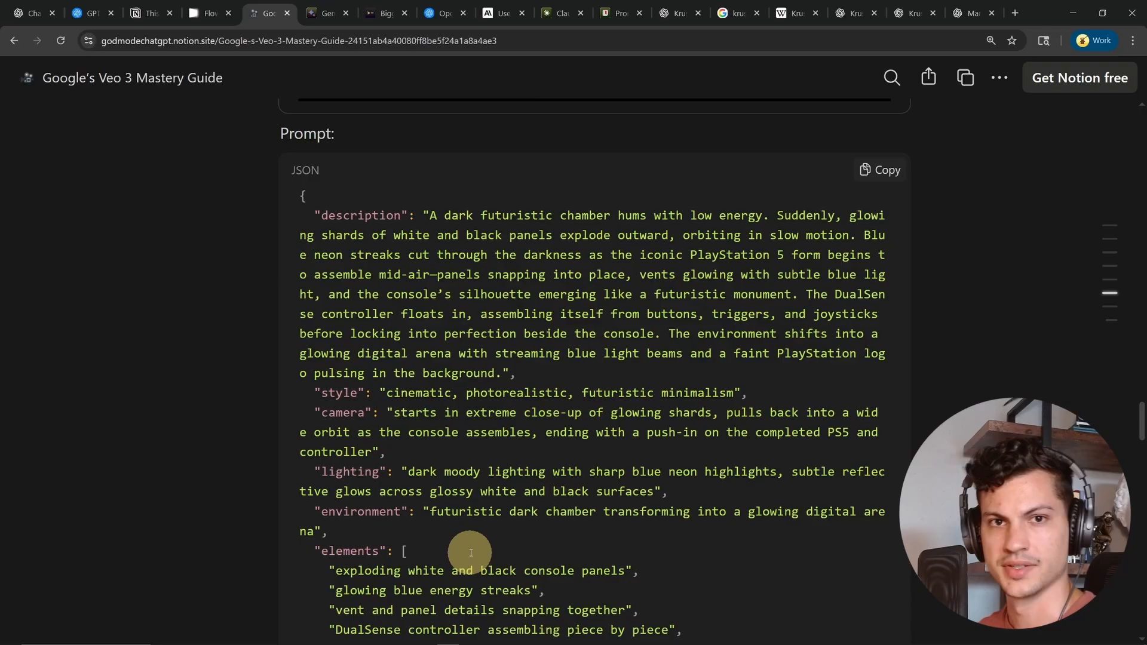
mouse_move(413, 399)
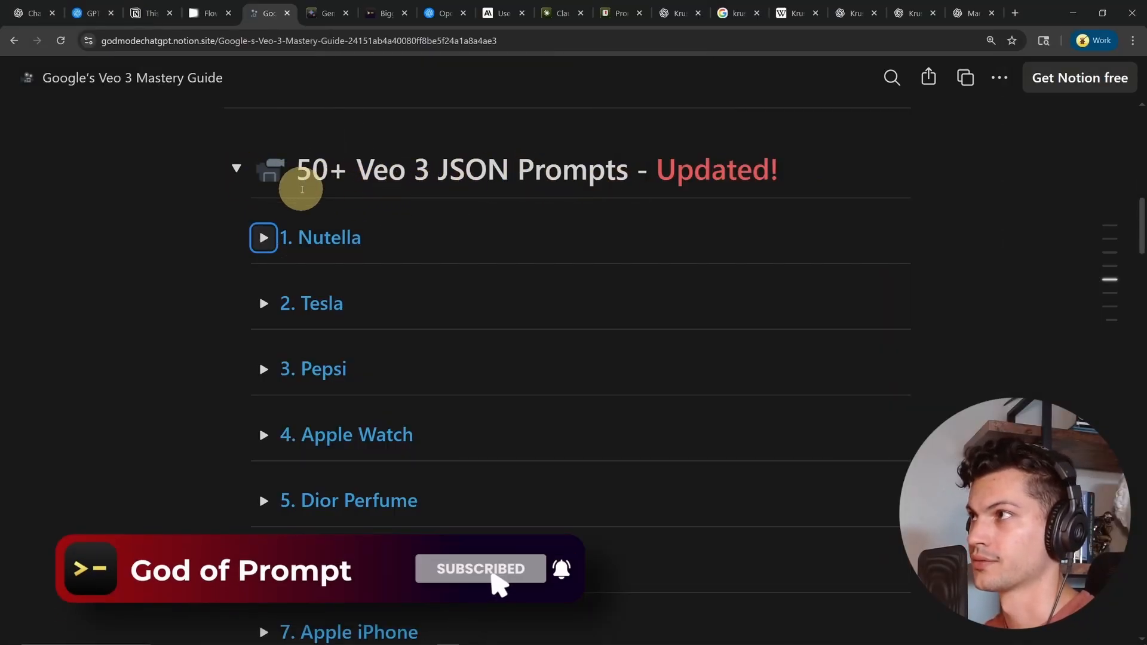
Show the Nutella video's JSON prompt in the Veo 3 guide, then move to Anthropic's XML tags docs.
click(326, 13)
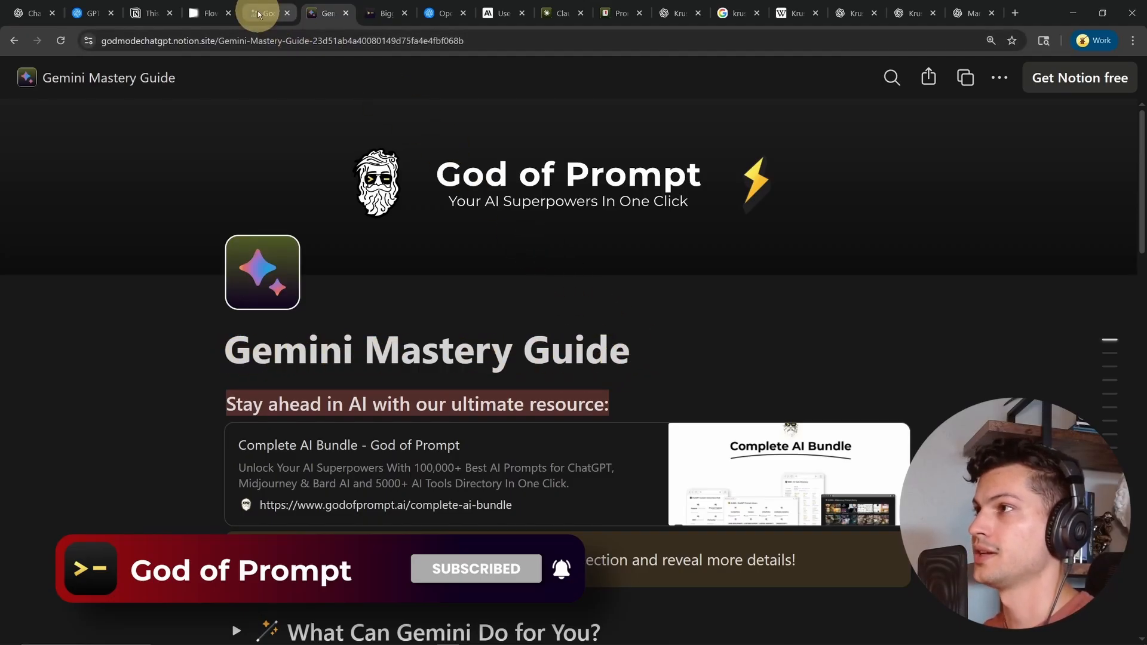
click(265, 13)
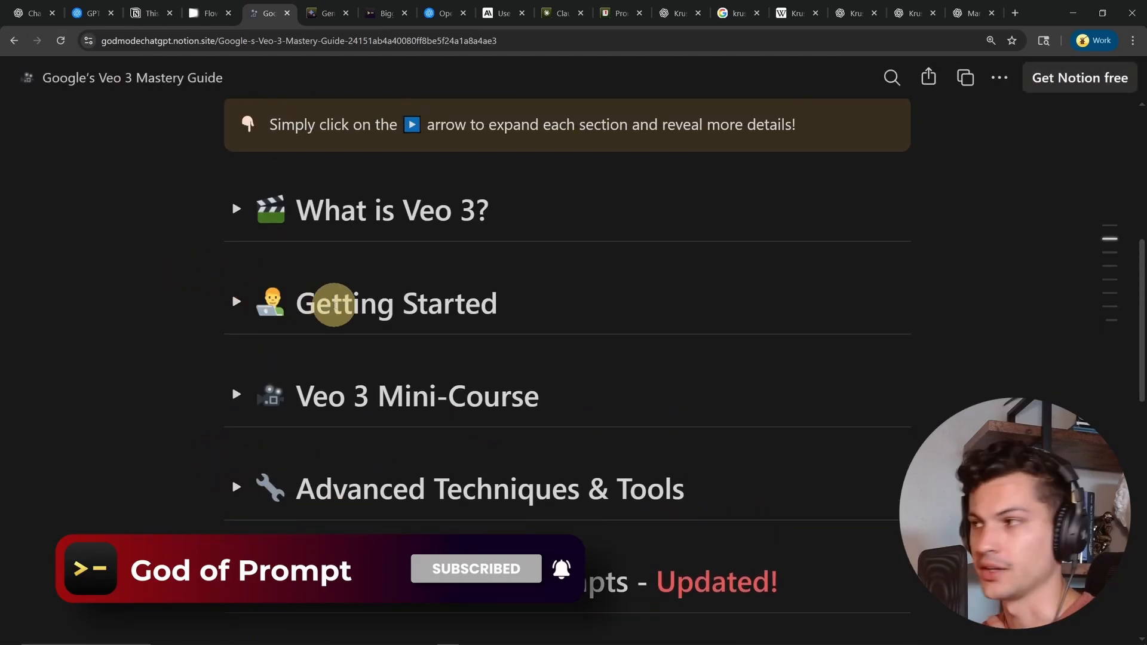
mouse_move(265, 410)
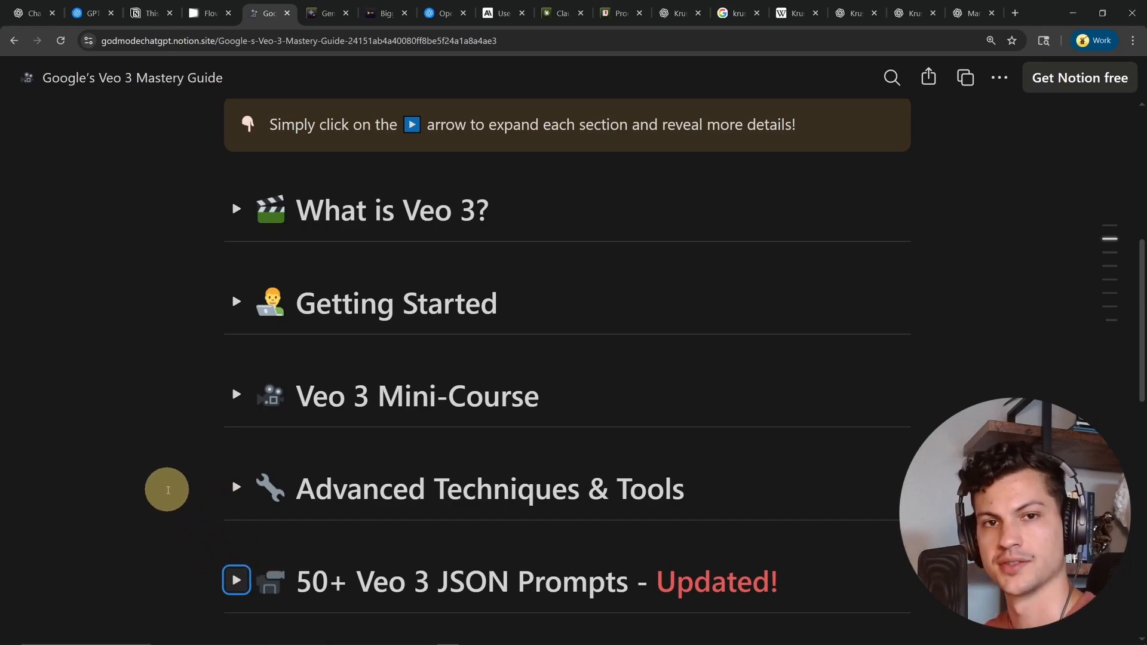
click(237, 581)
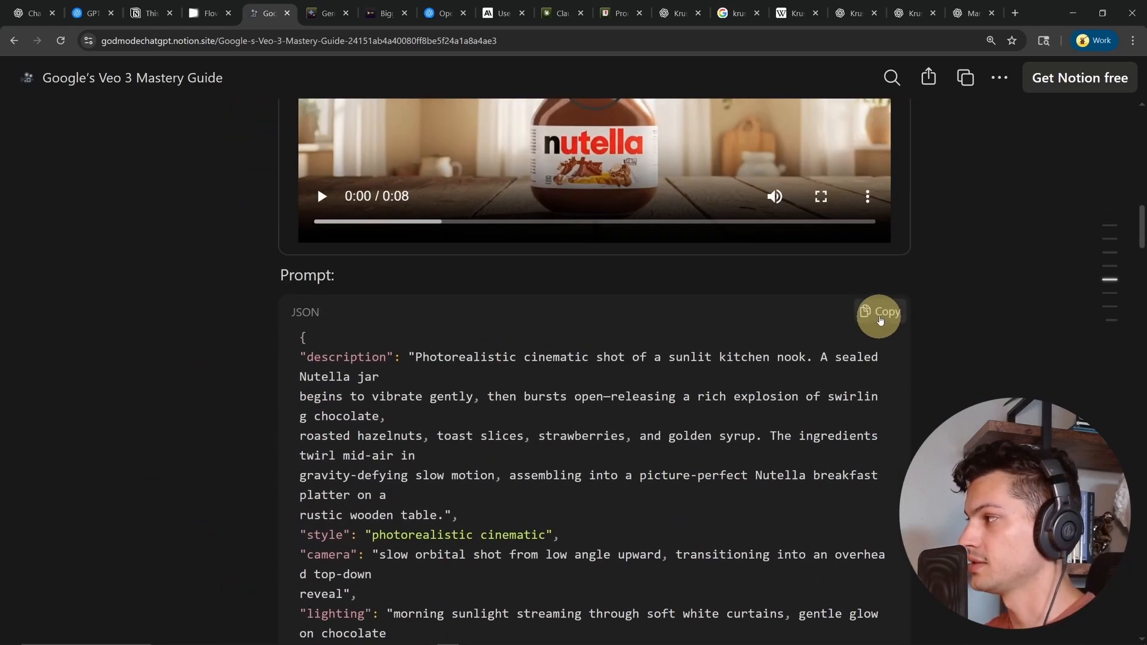
click(878, 312)
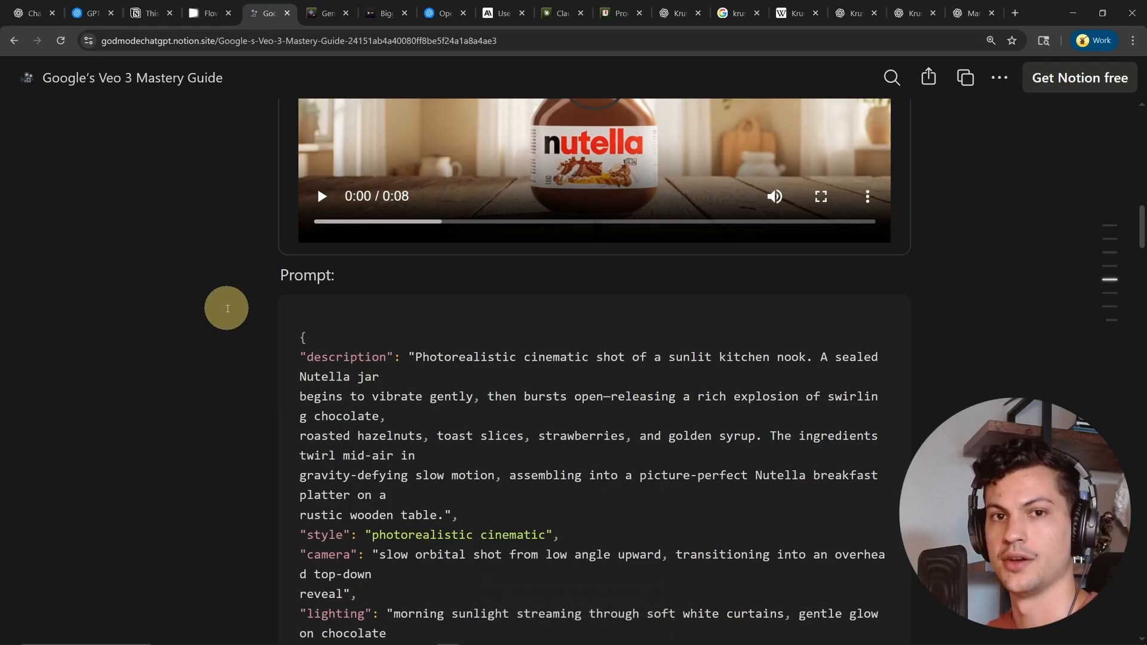
click(525, 13)
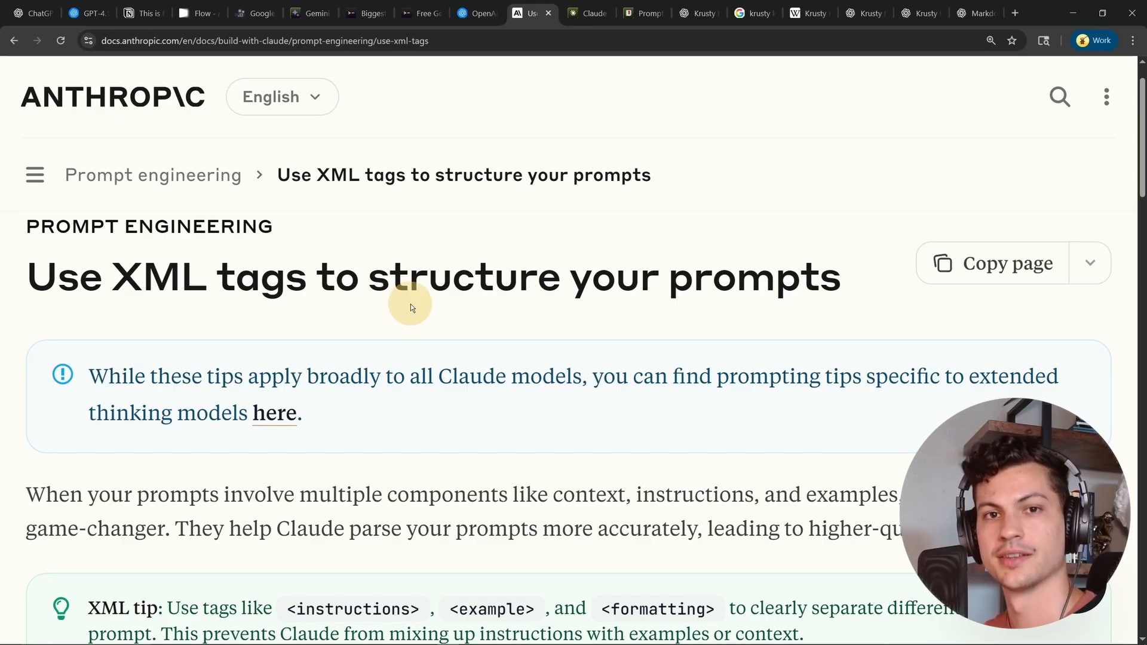
Read through the XML tags guide's benefits list and financial-report example.
scroll(down, 3)
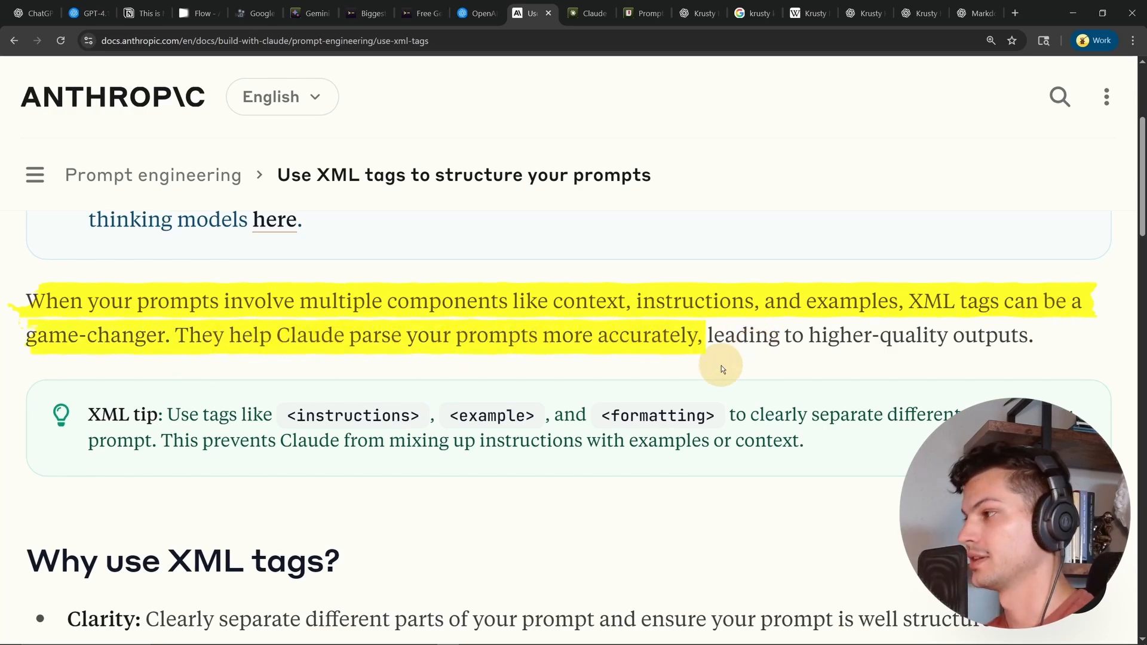
scroll(down, 3)
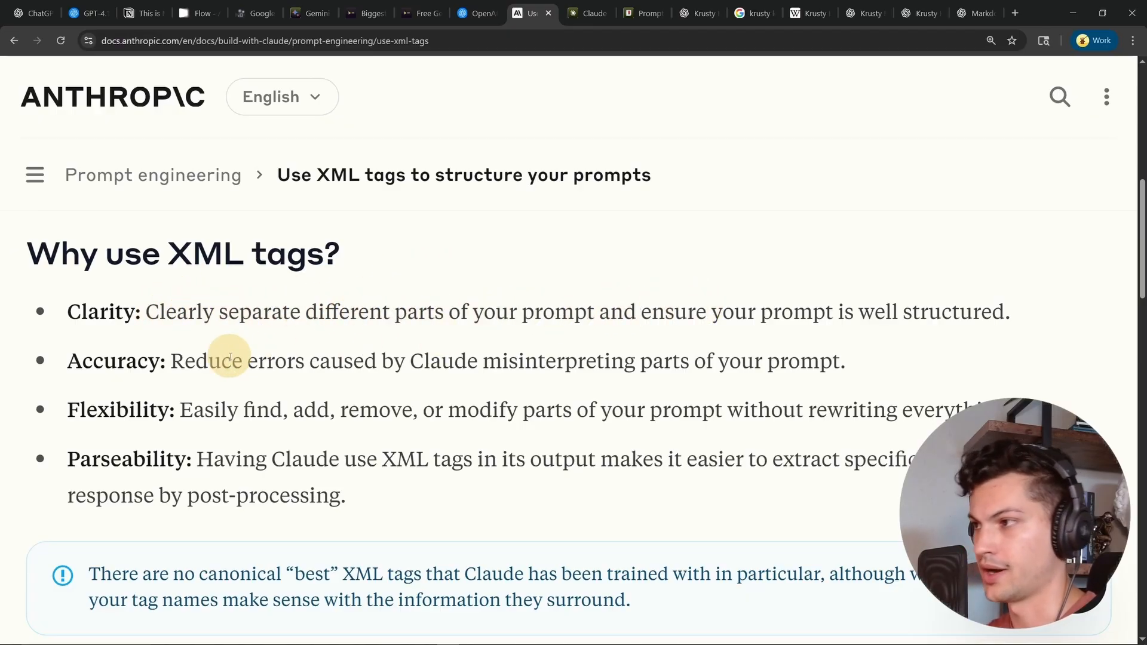
mouse_move(852, 362)
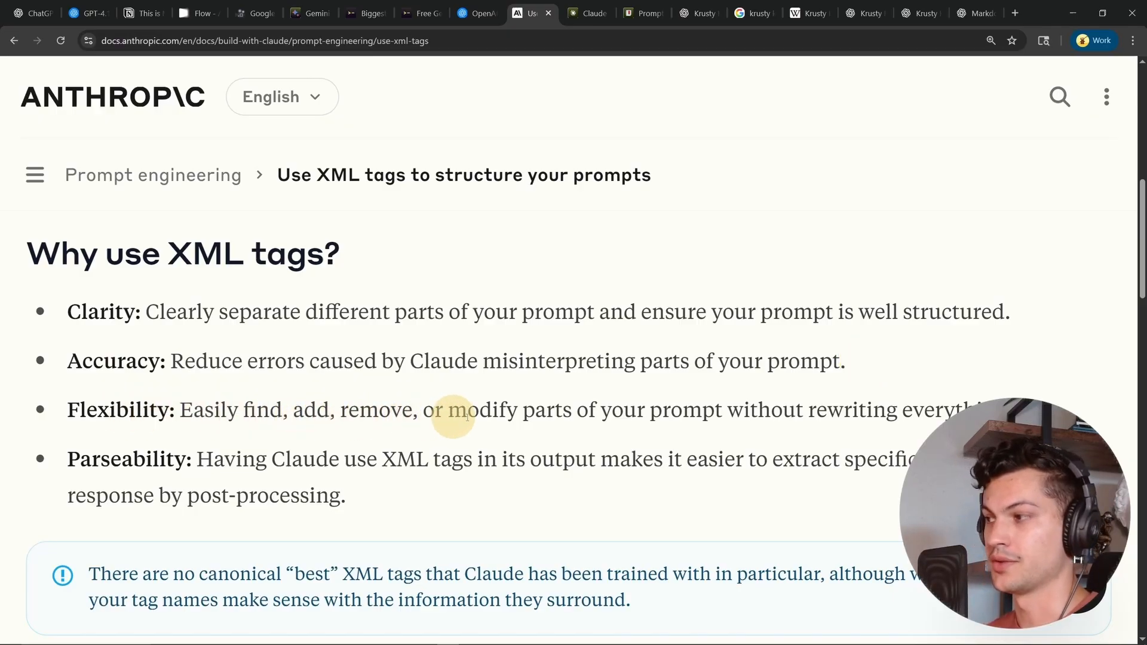
mouse_move(576, 410)
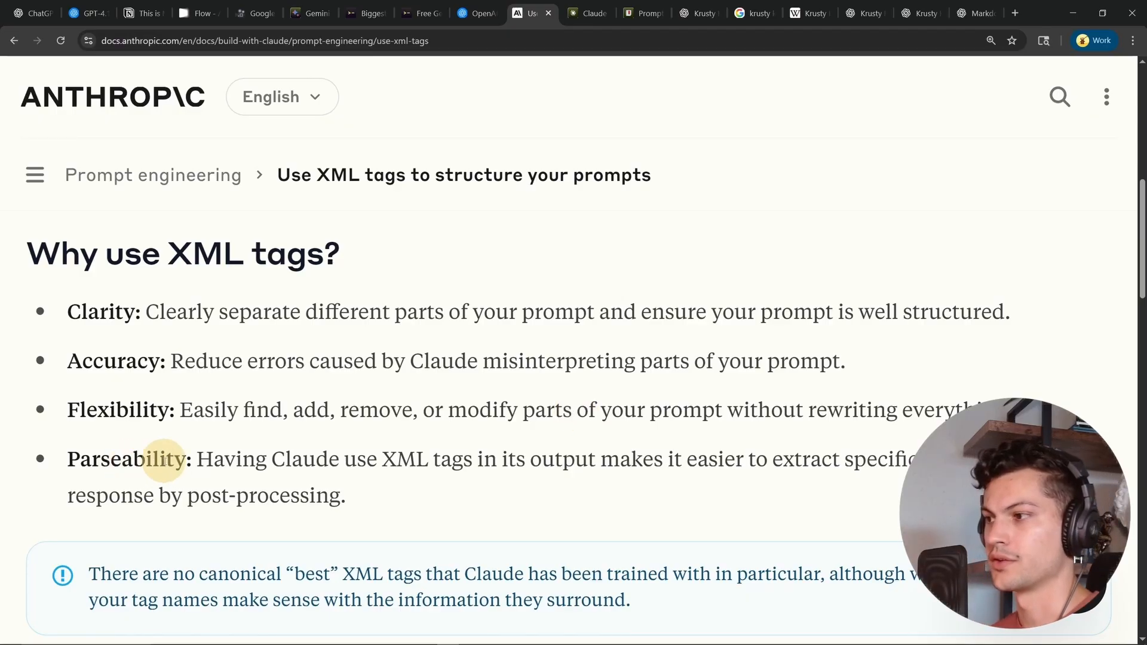
mouse_move(451, 520)
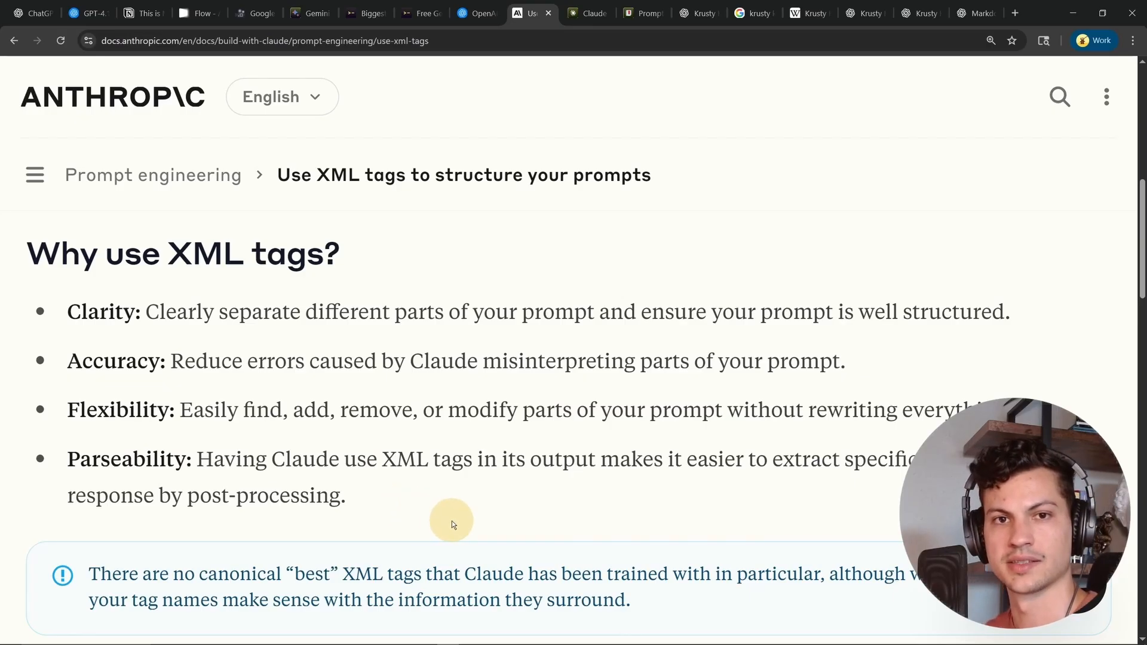
mouse_move(456, 523)
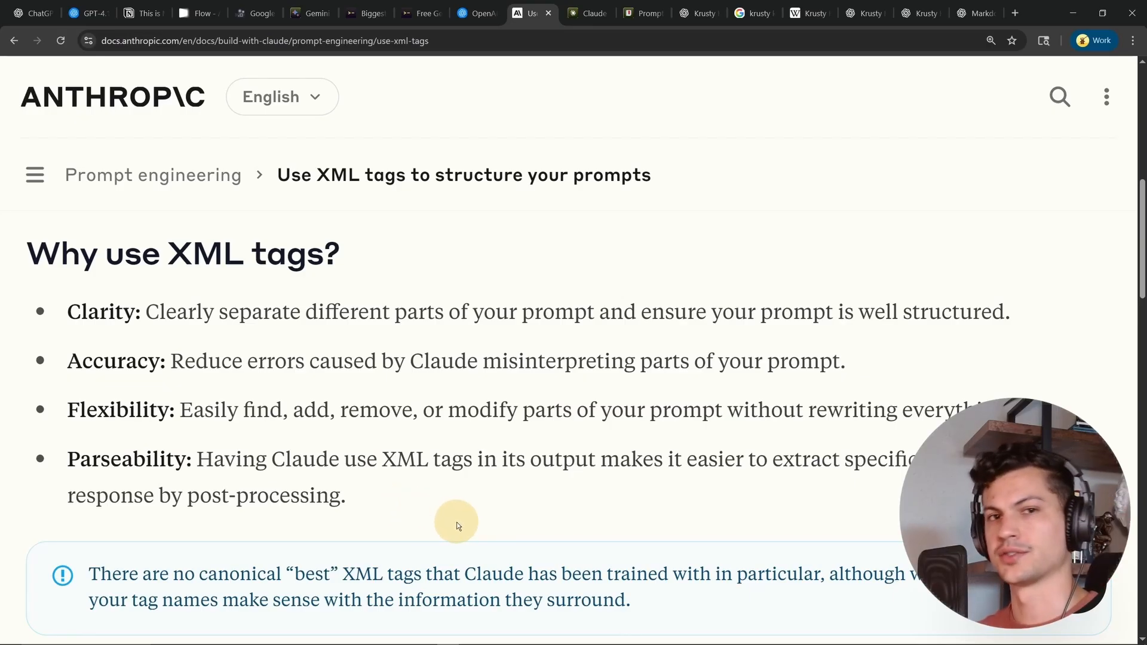
scroll(down, 3)
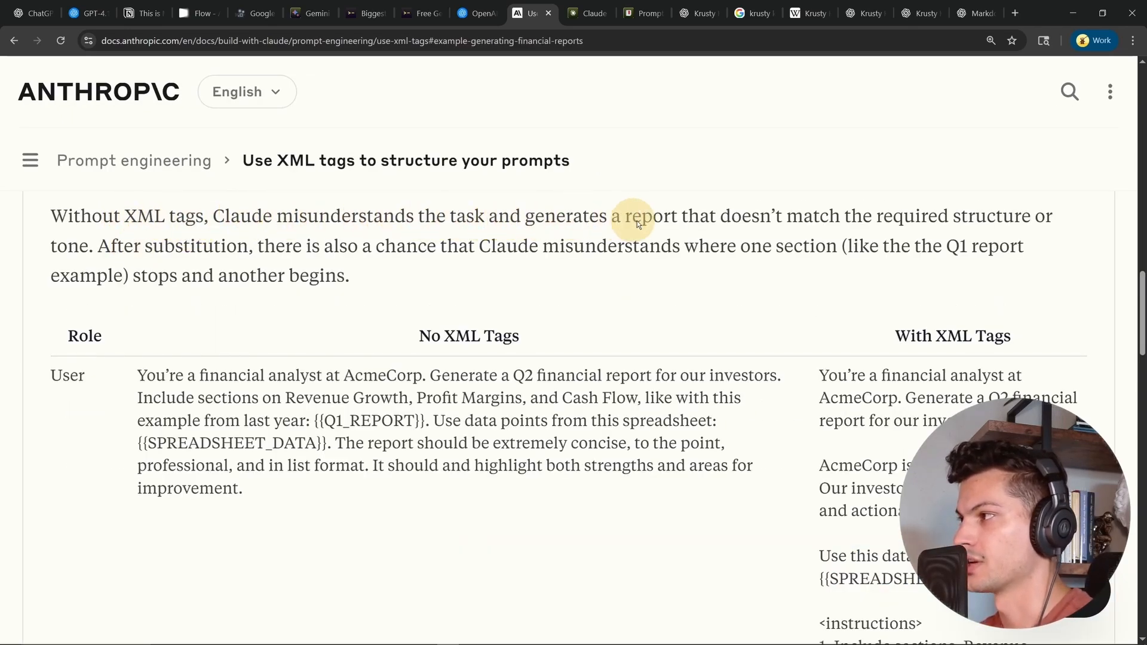
mouse_move(164, 231)
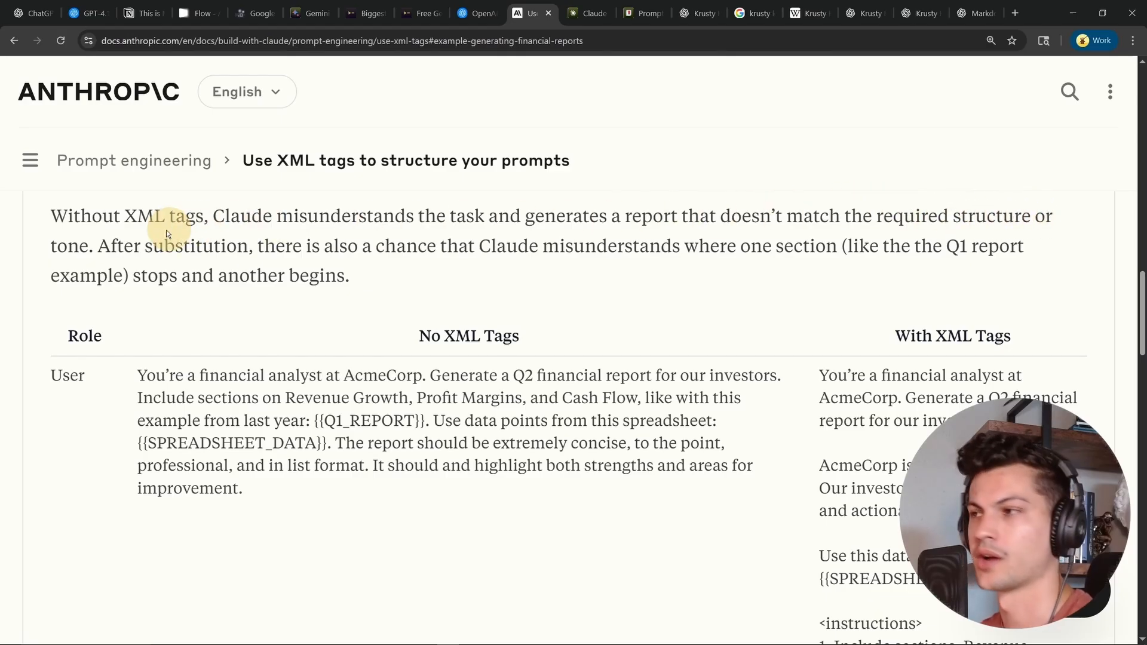
scroll(down, 3)
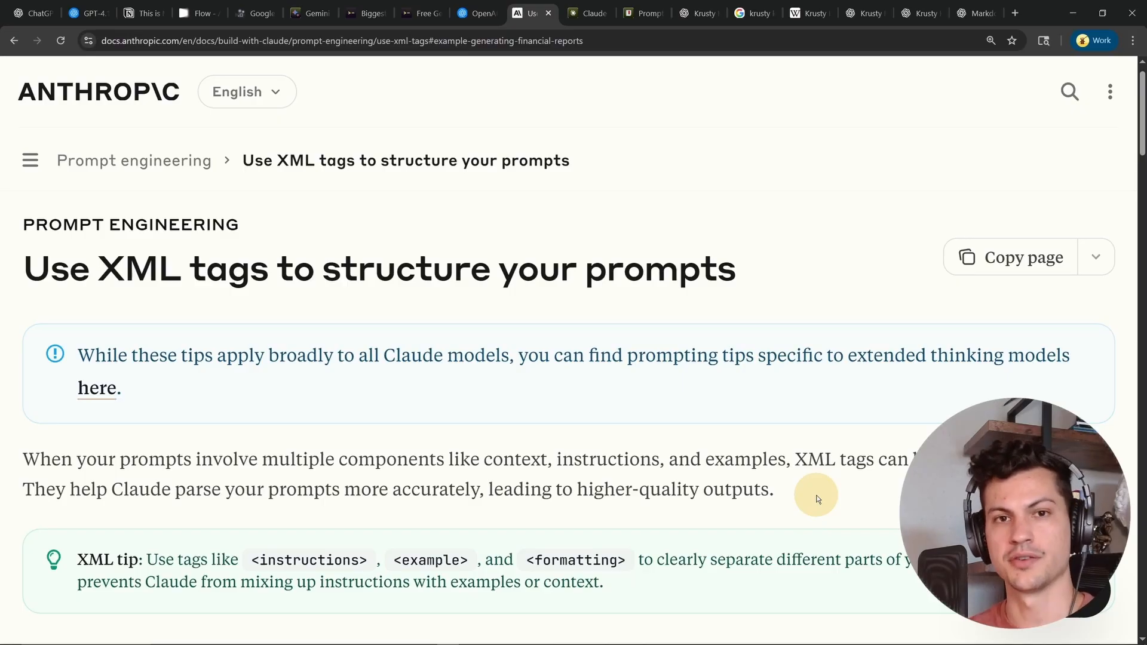
In the Claude Mastery Guide, locate 10+ Mega-Prompts and open 'Create a Comprehensive Business Plan'.
click(586, 14)
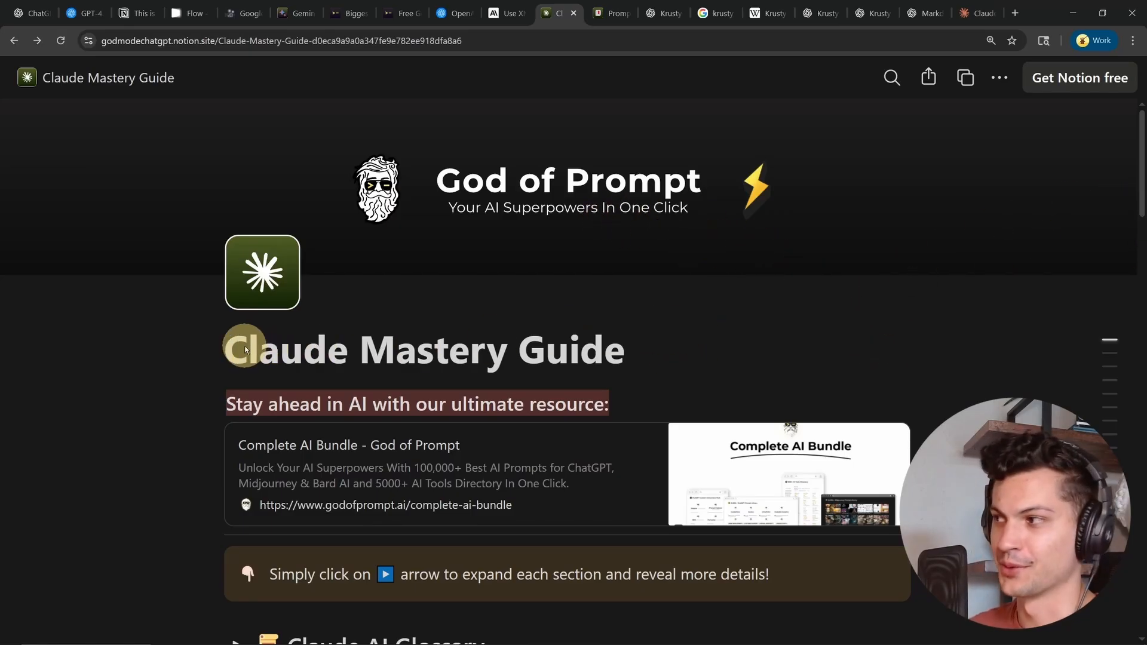
scroll(down, 3)
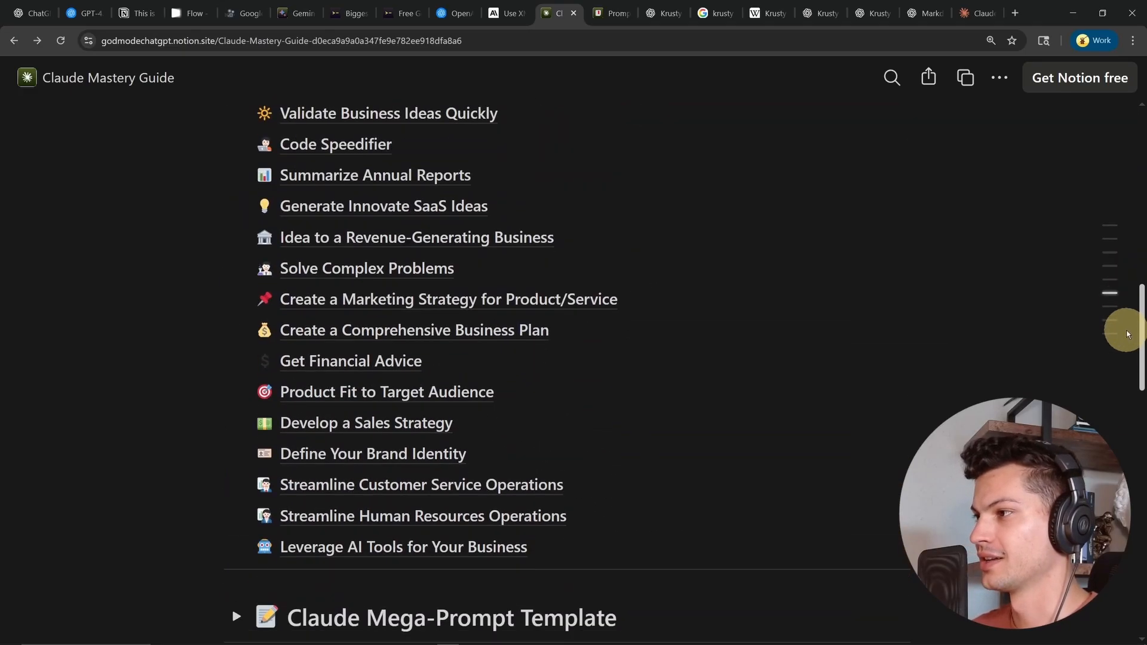
scroll(up, 3)
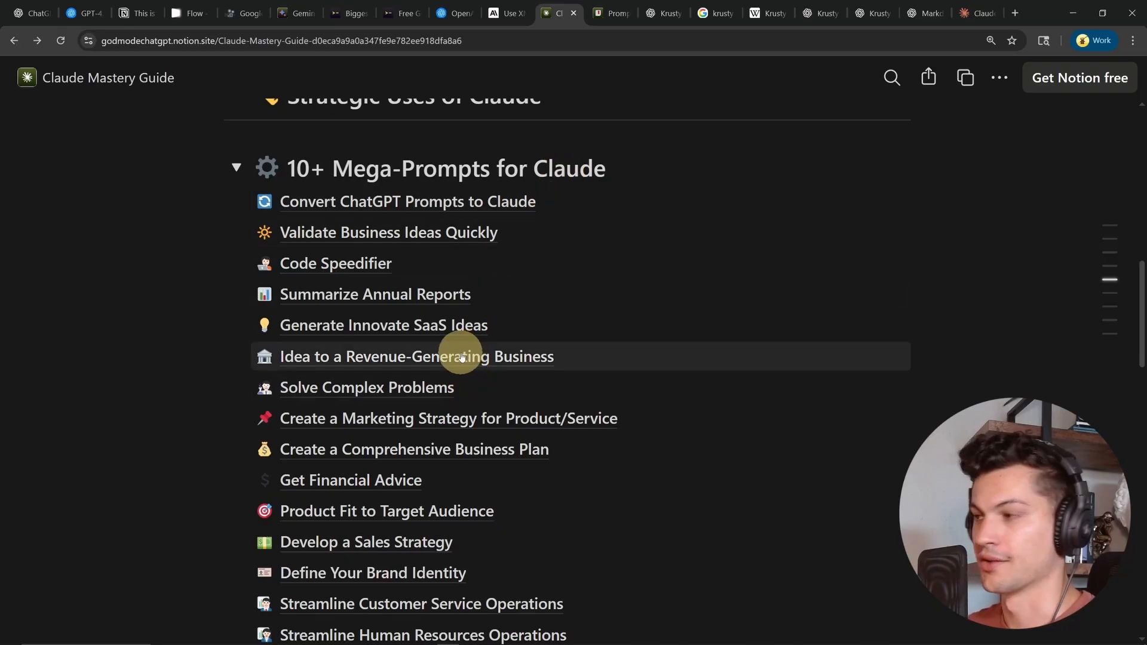
mouse_move(472, 312)
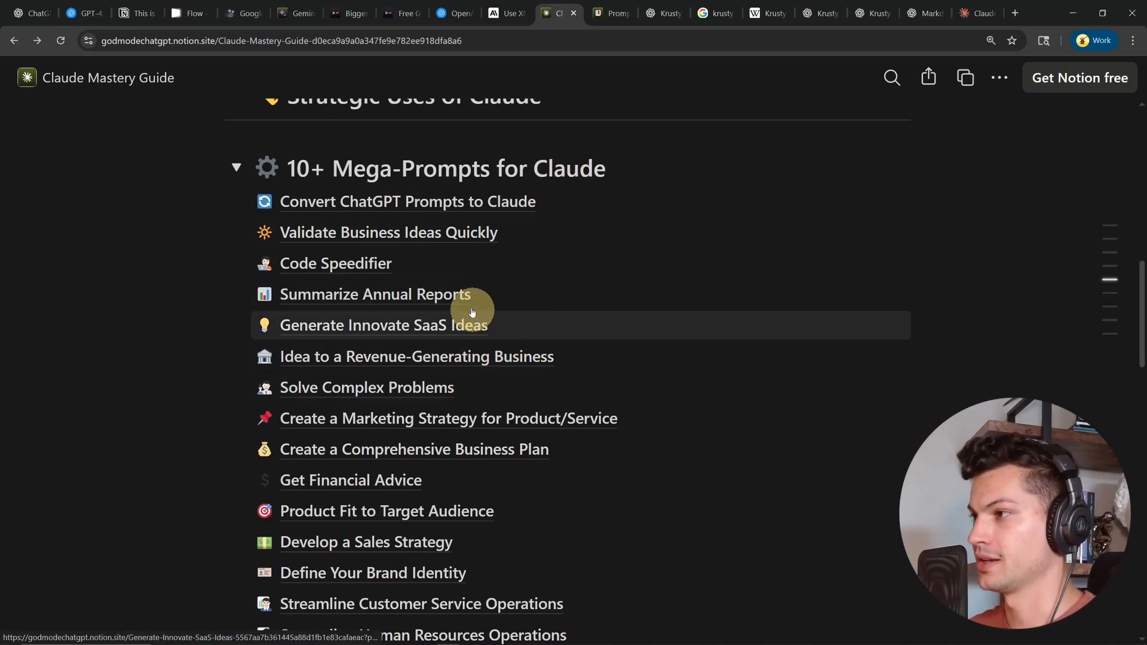
click(413, 449)
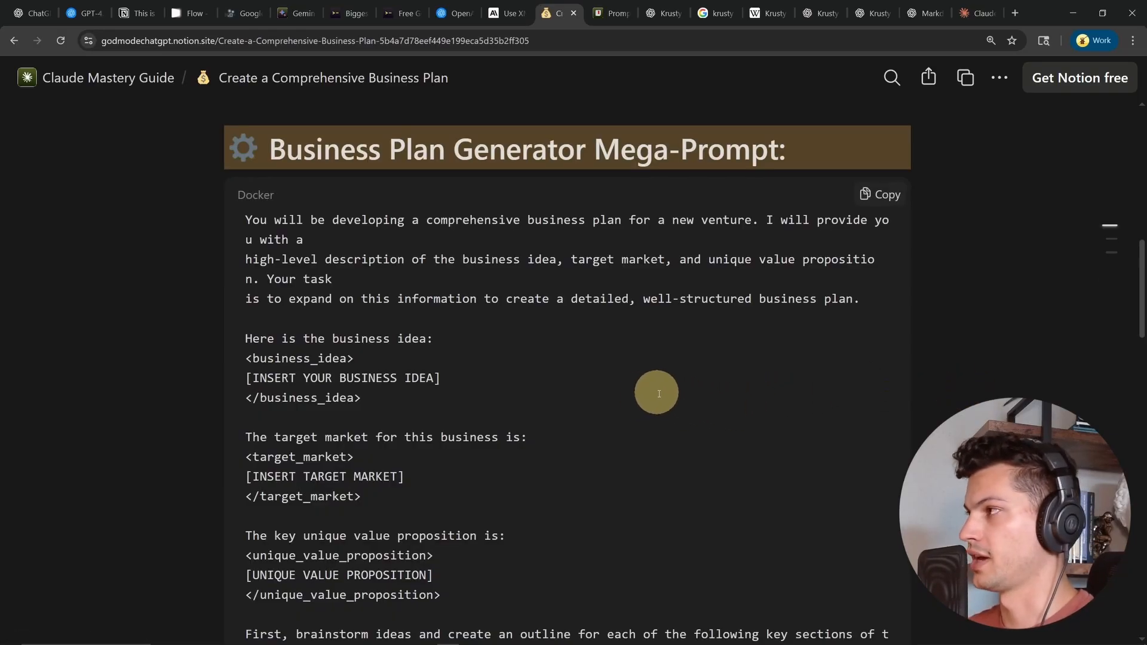
mouse_move(392, 363)
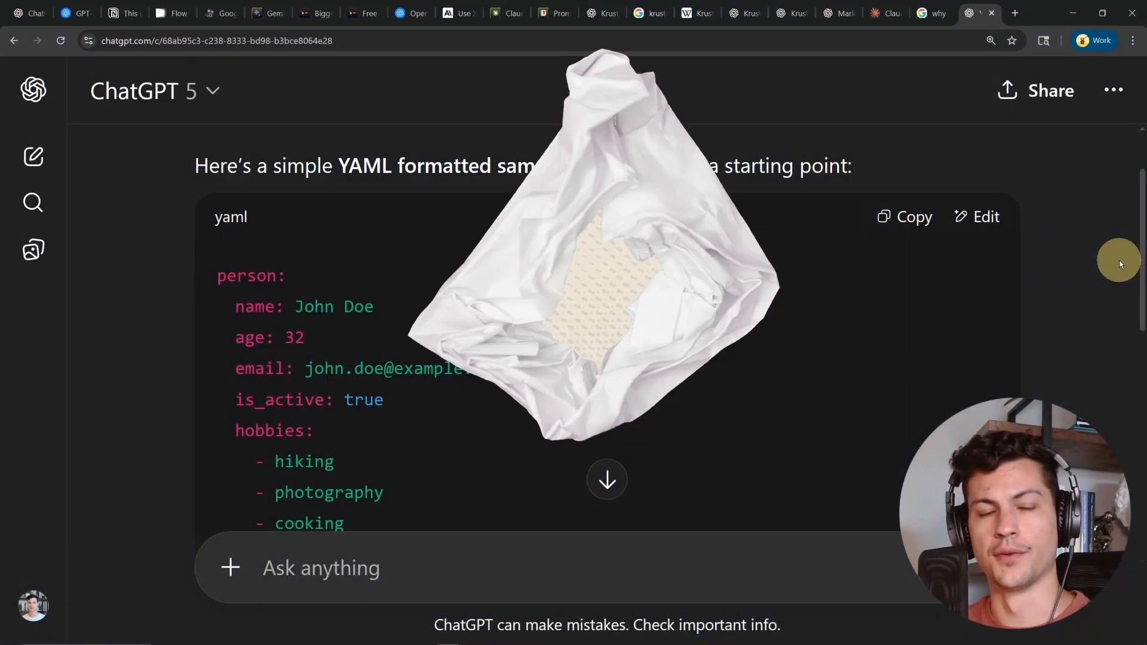
scroll(down, 3)
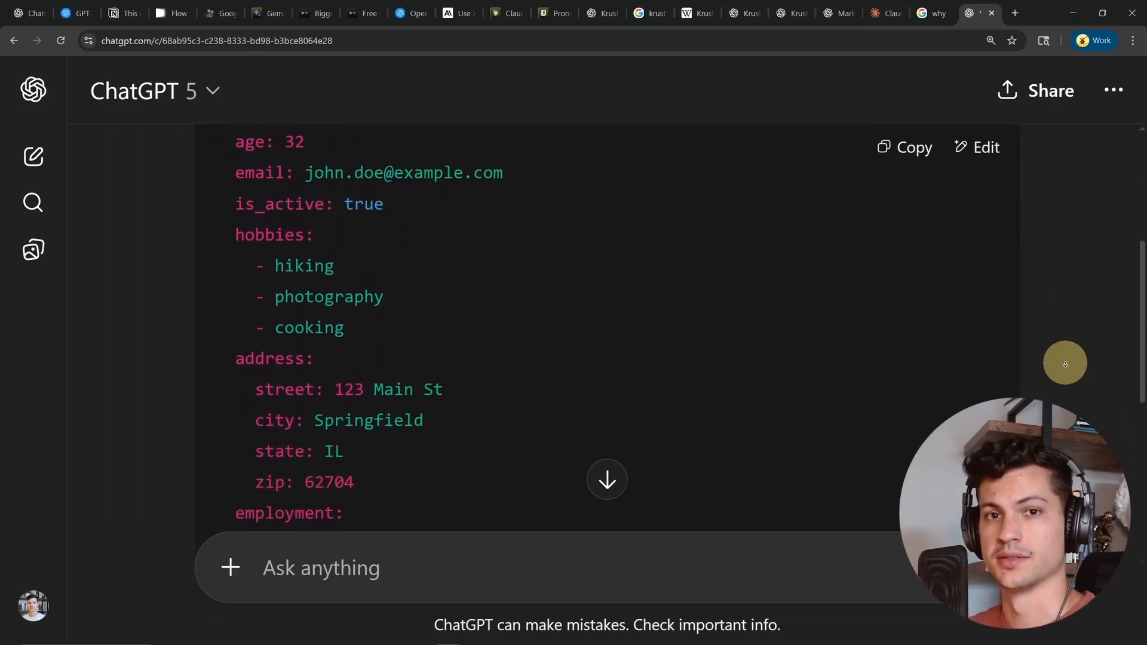
scroll(down, 3)
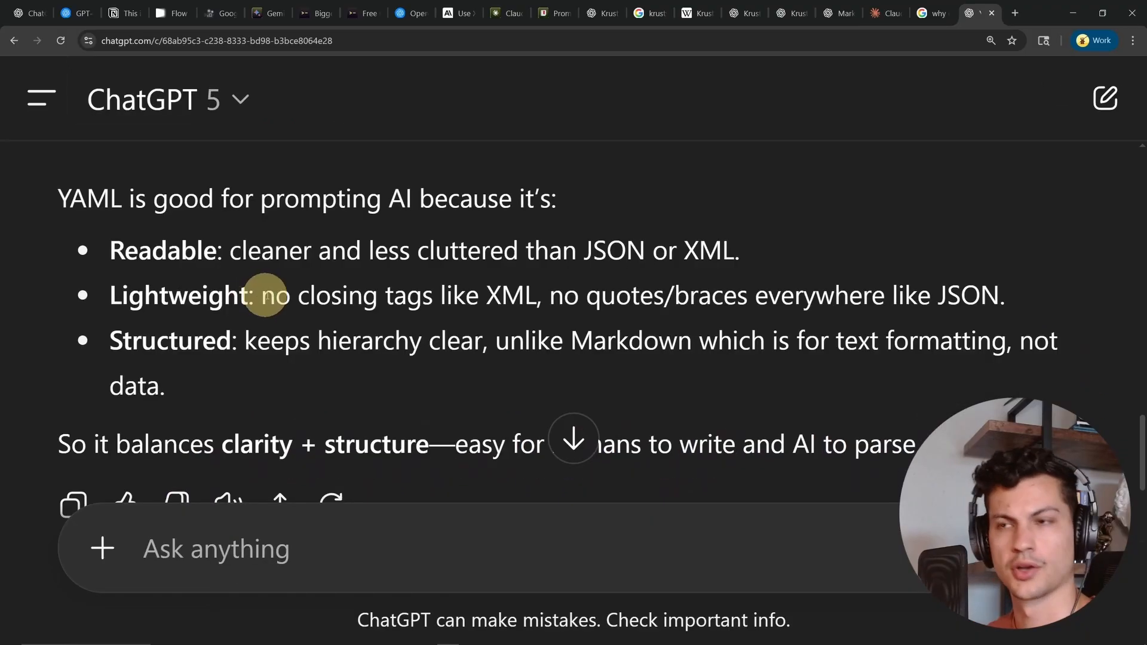
mouse_move(582, 303)
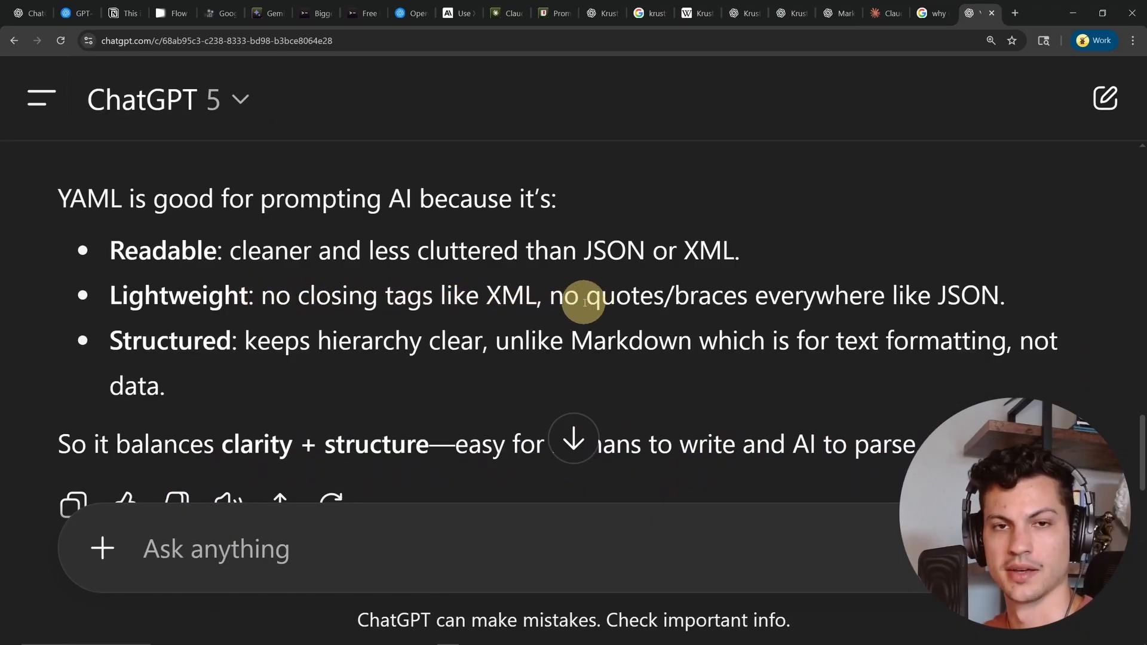
mouse_move(1016, 300)
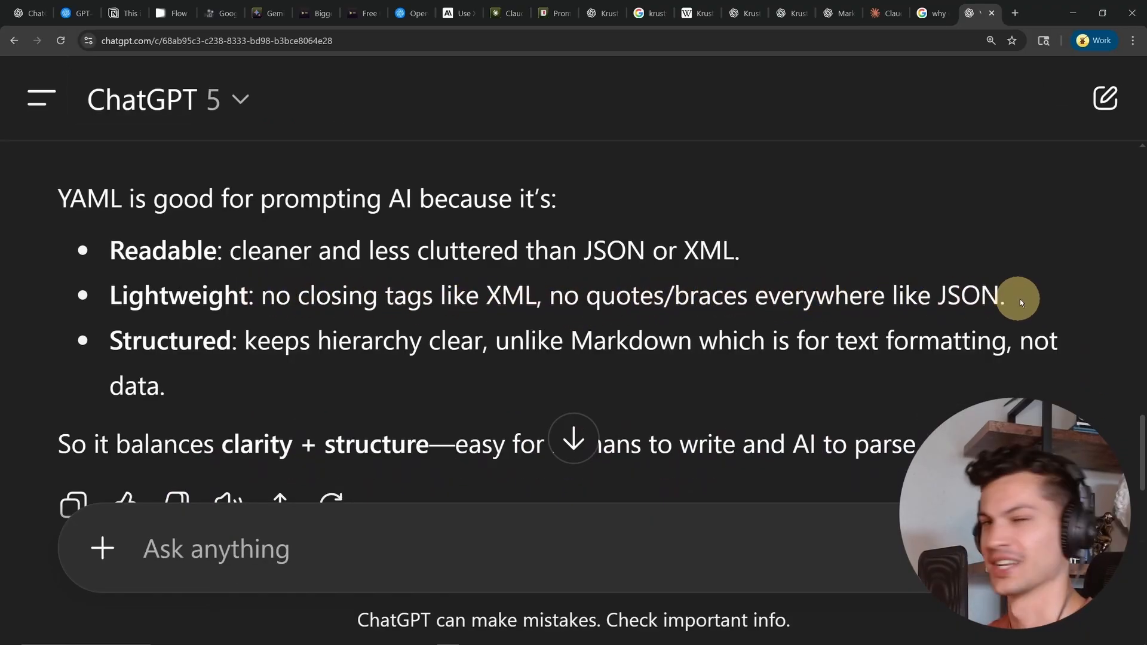
mouse_move(154, 351)
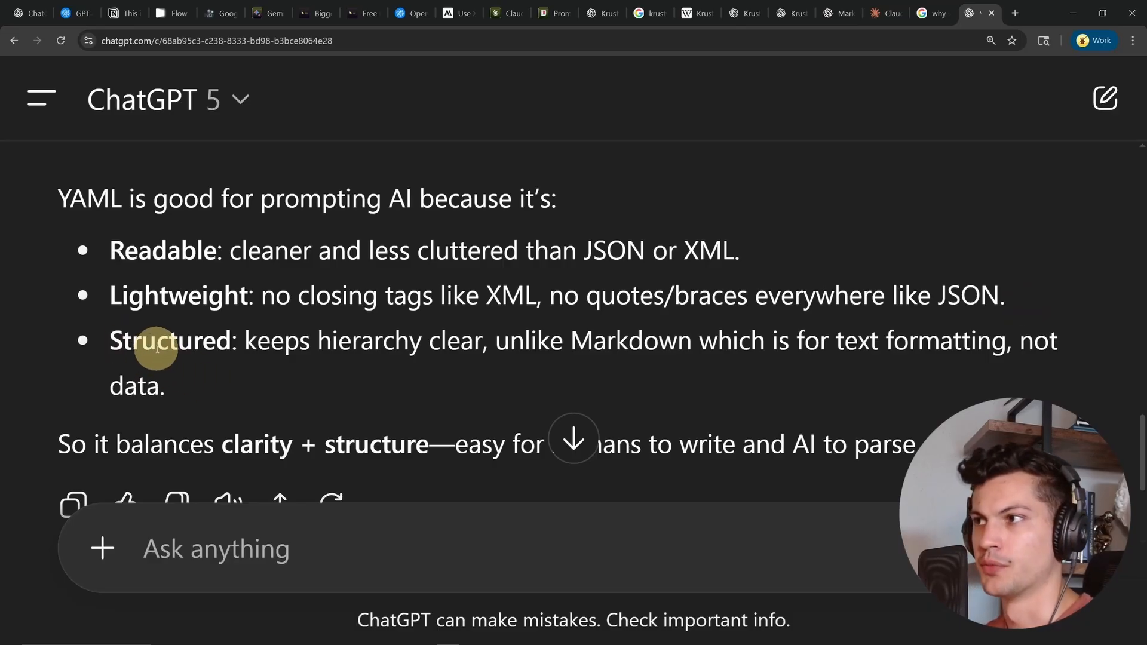
mouse_move(435, 341)
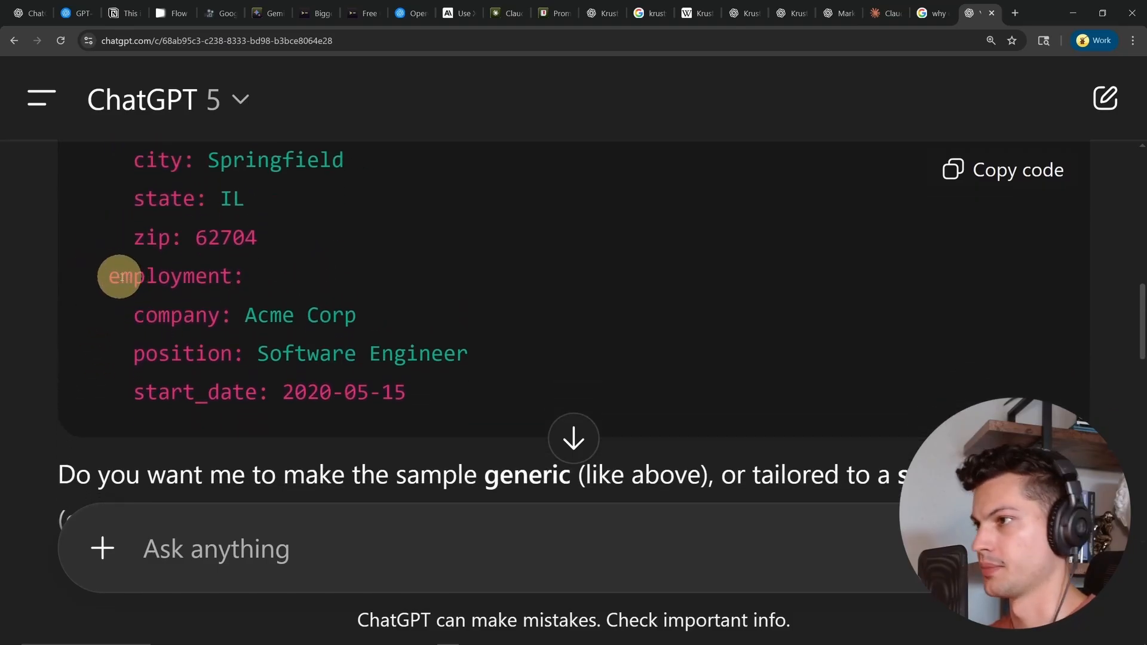
mouse_move(262, 401)
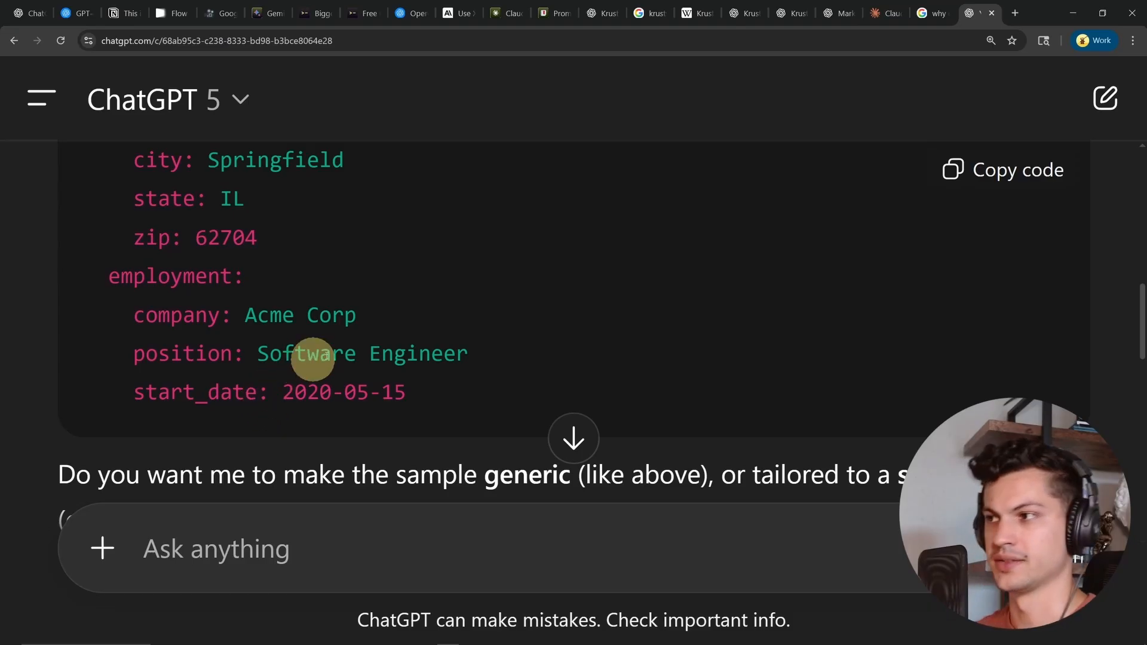
mouse_move(458, 386)
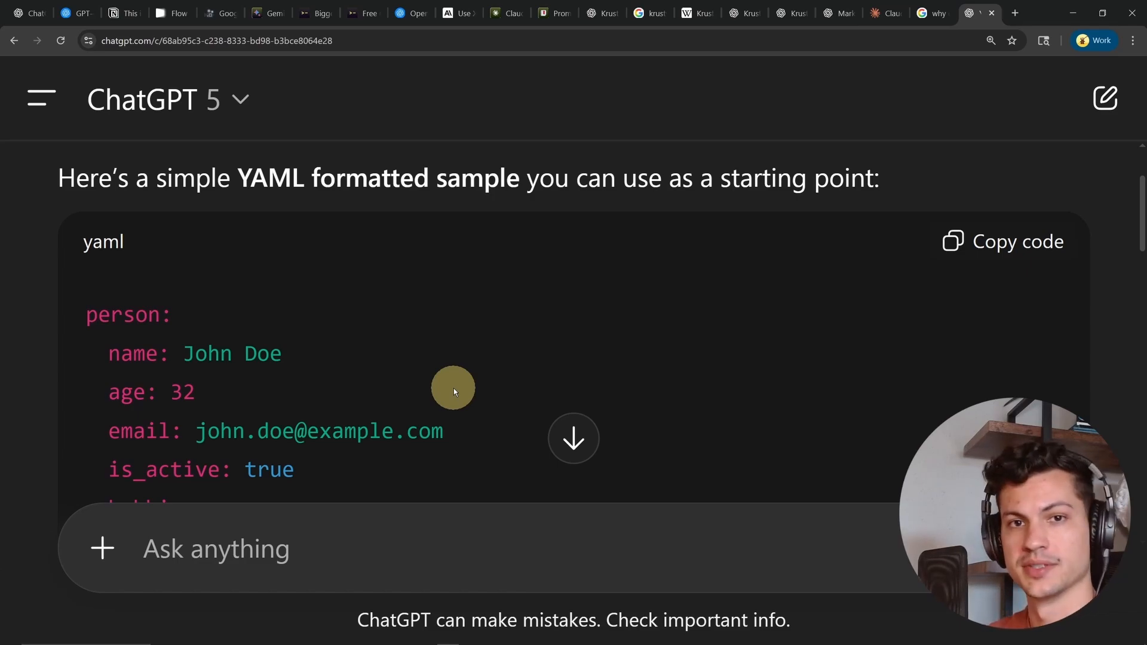
Return to the Nutella video's JSON prompt in the Veo 3 Mastery Guide.
click(209, 13)
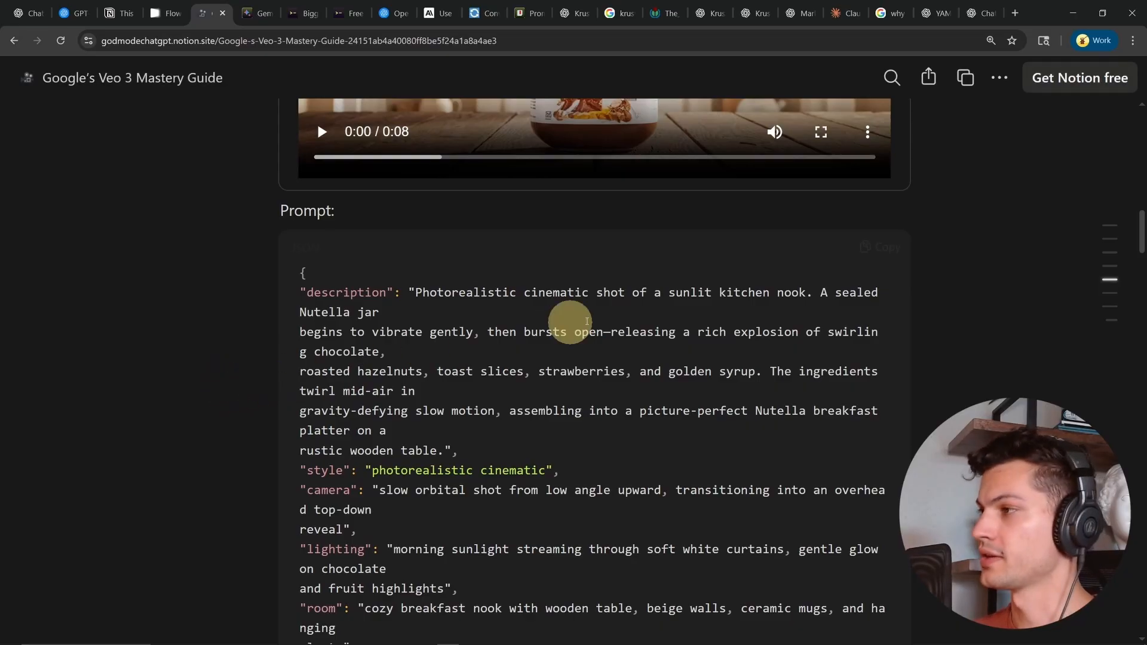